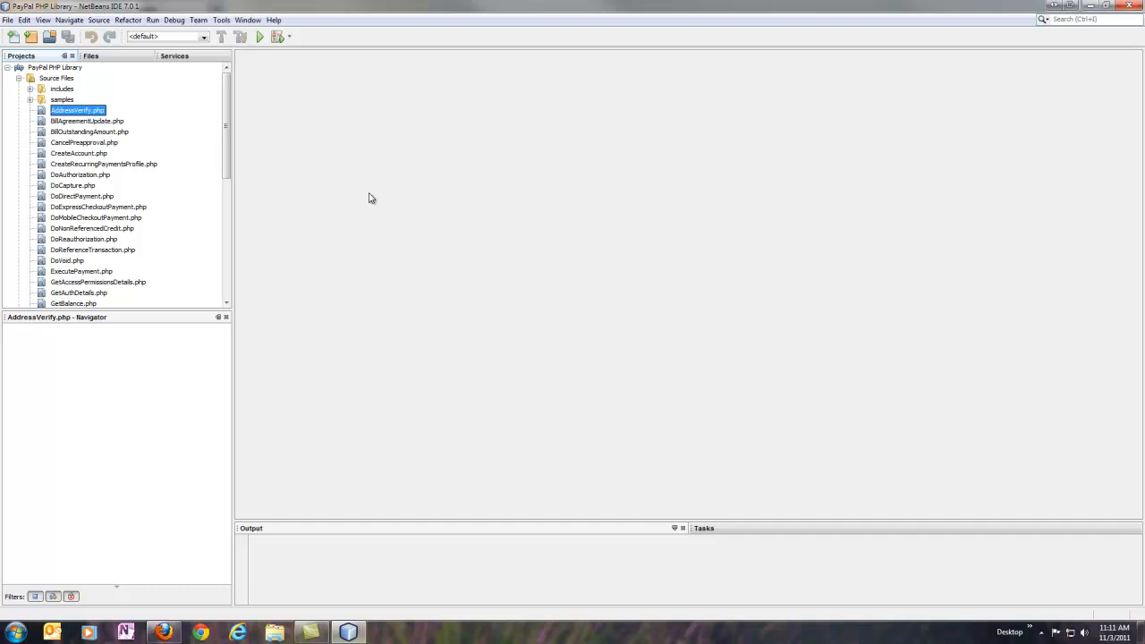
mouse_move(121, 207)
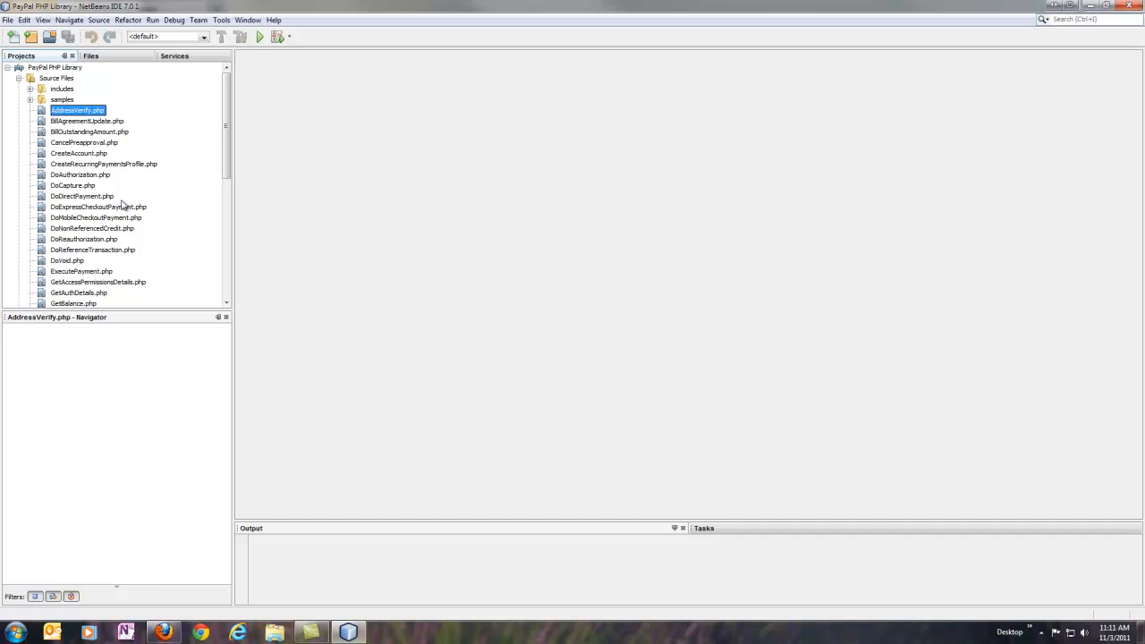
mouse_move(104, 163)
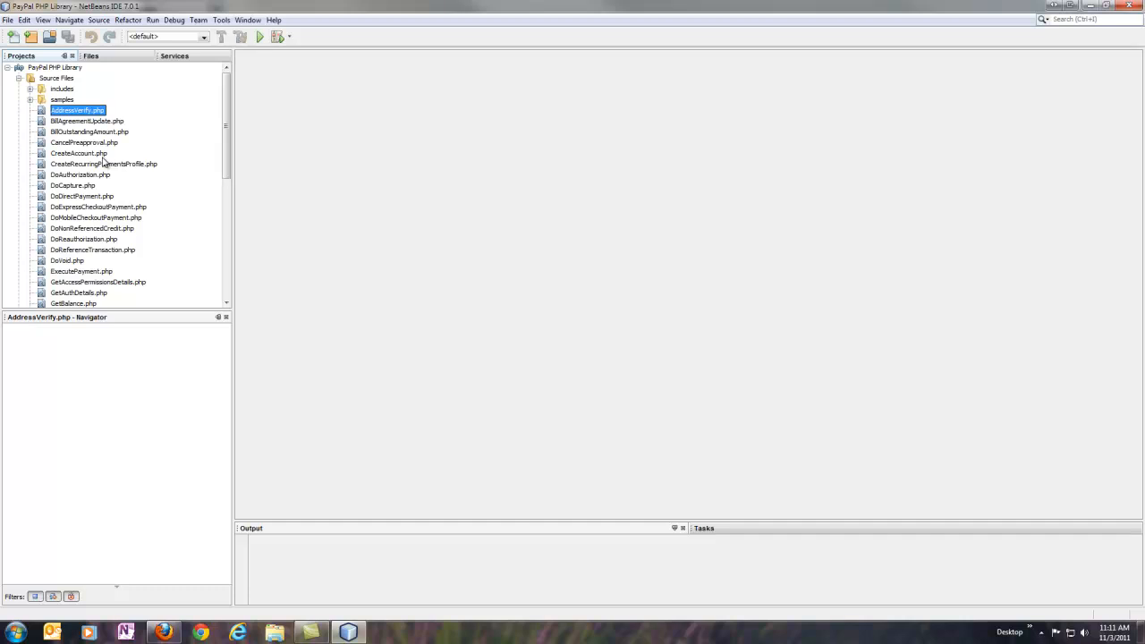
mouse_move(32, 93)
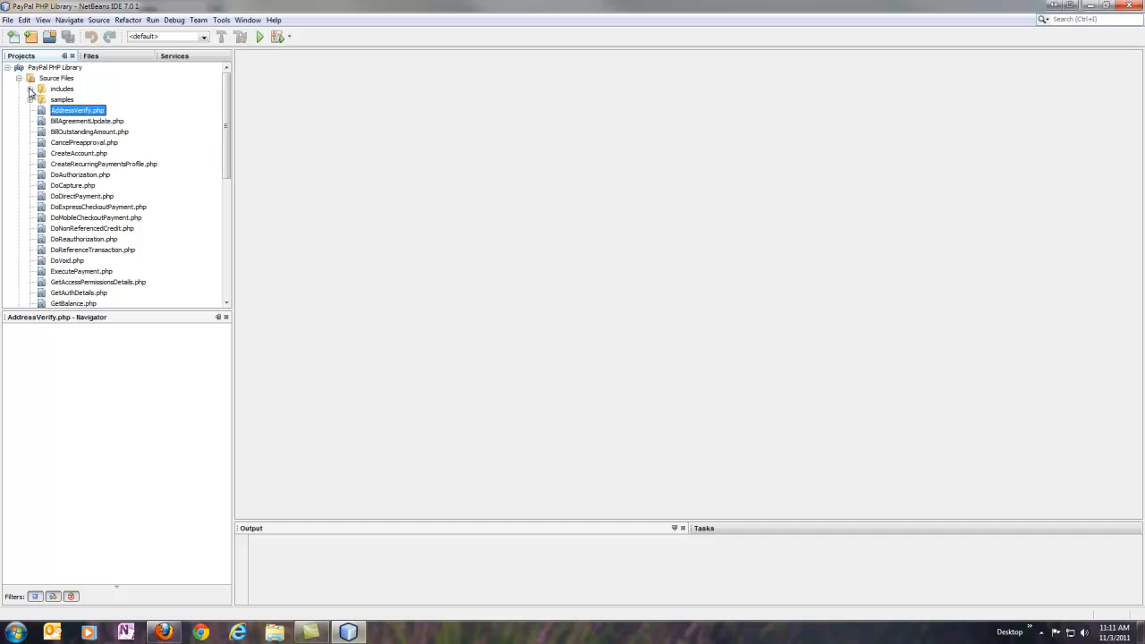
Expand the includes folder to reveal config.php, paypal.class.php and paypal.nvp.callback.php
left_click(30, 90)
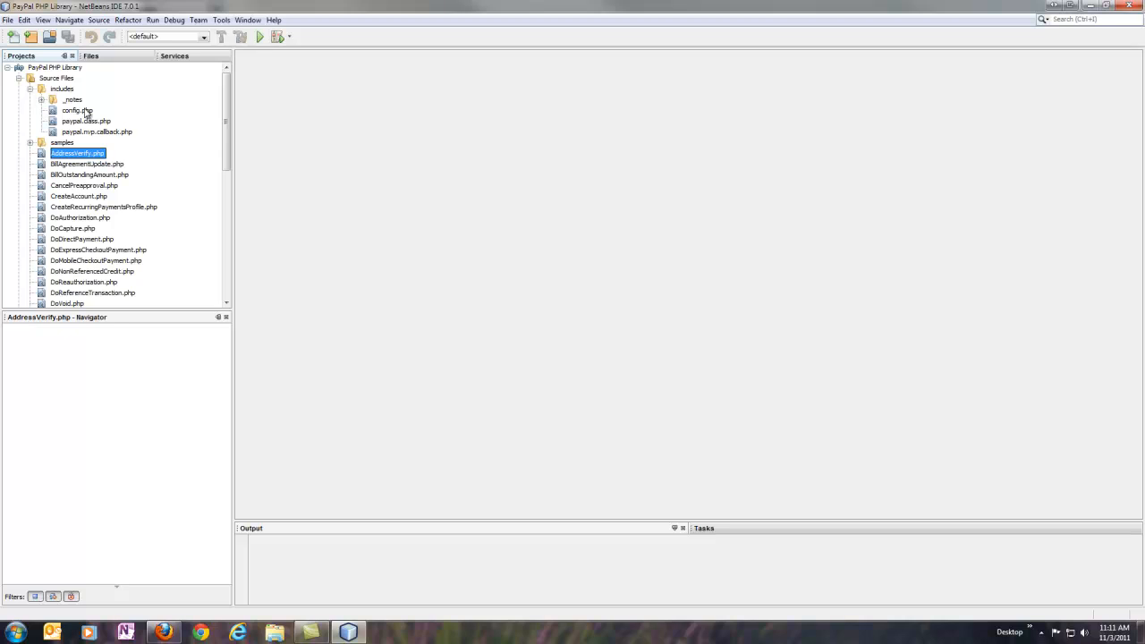
mouse_move(88, 116)
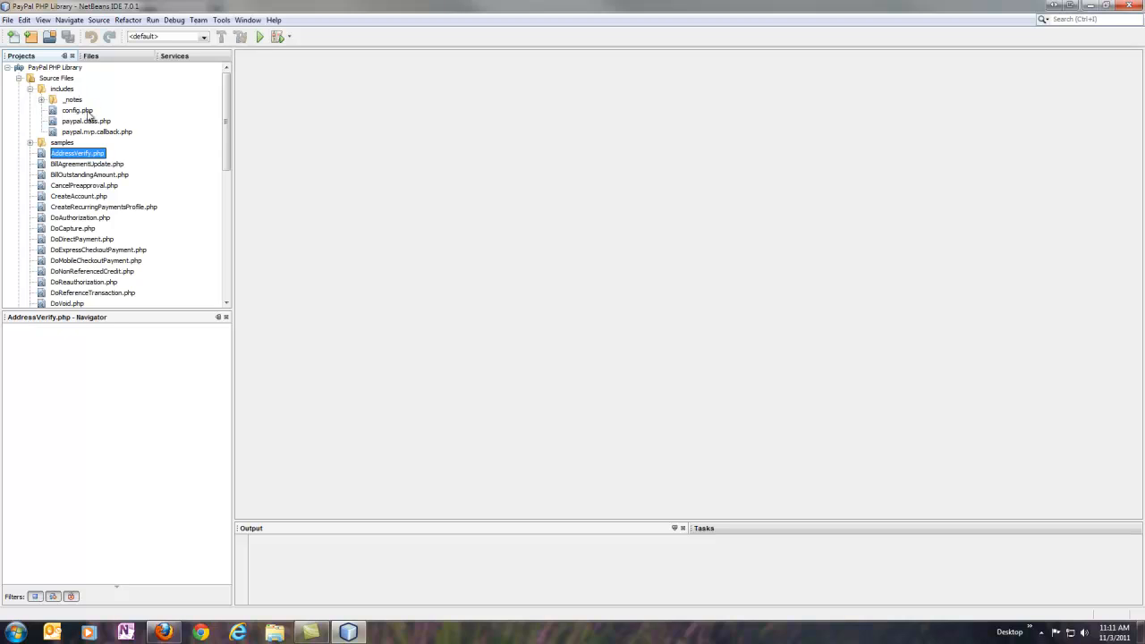
Review config.php's sandbox API credential settings, then close it and collapse includes
double_click(77, 111)
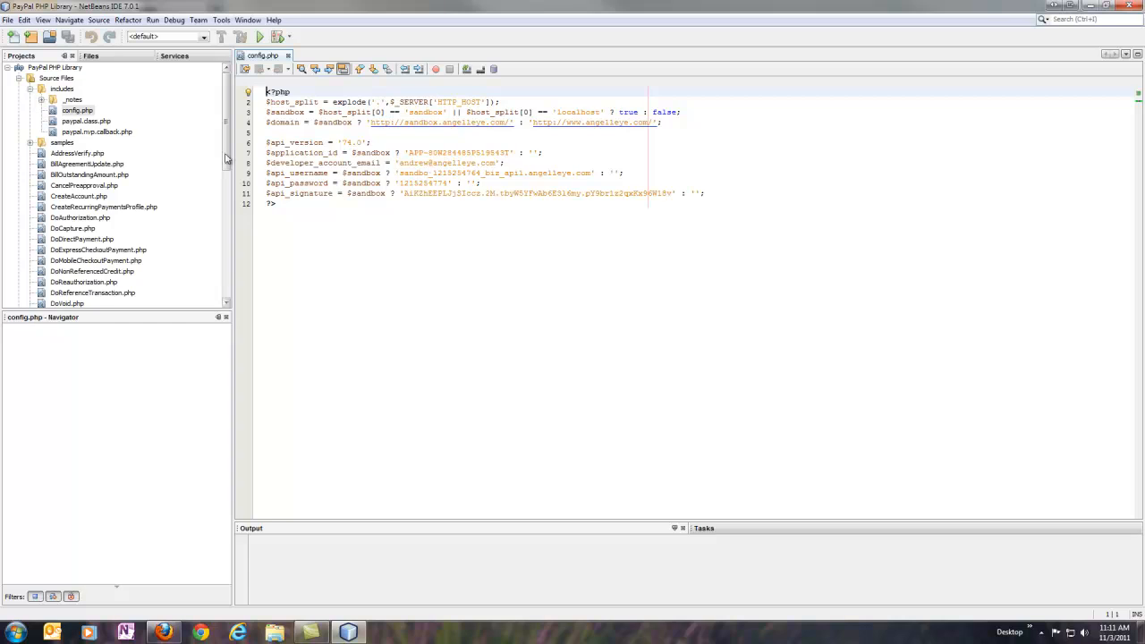
mouse_move(601, 117)
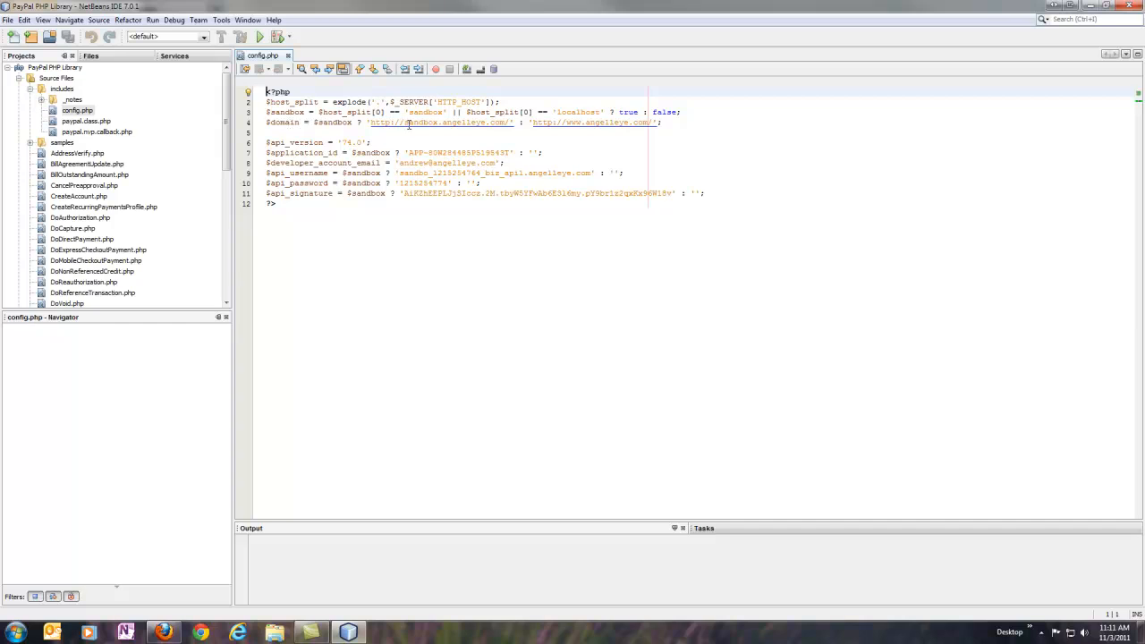
double_click(438, 122)
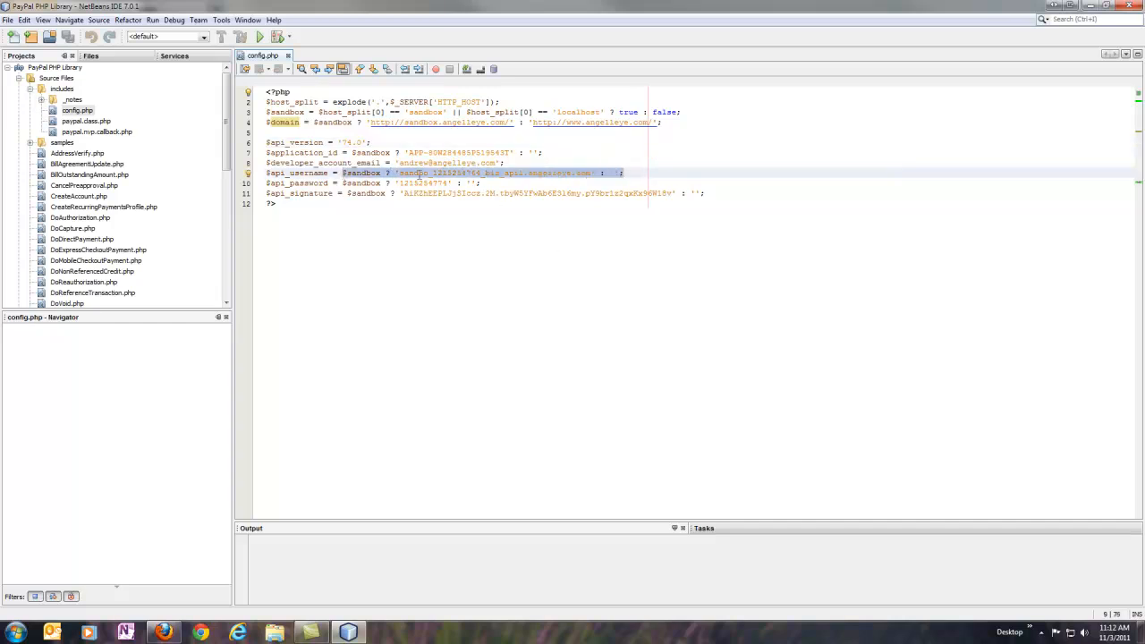
left_click(402, 172)
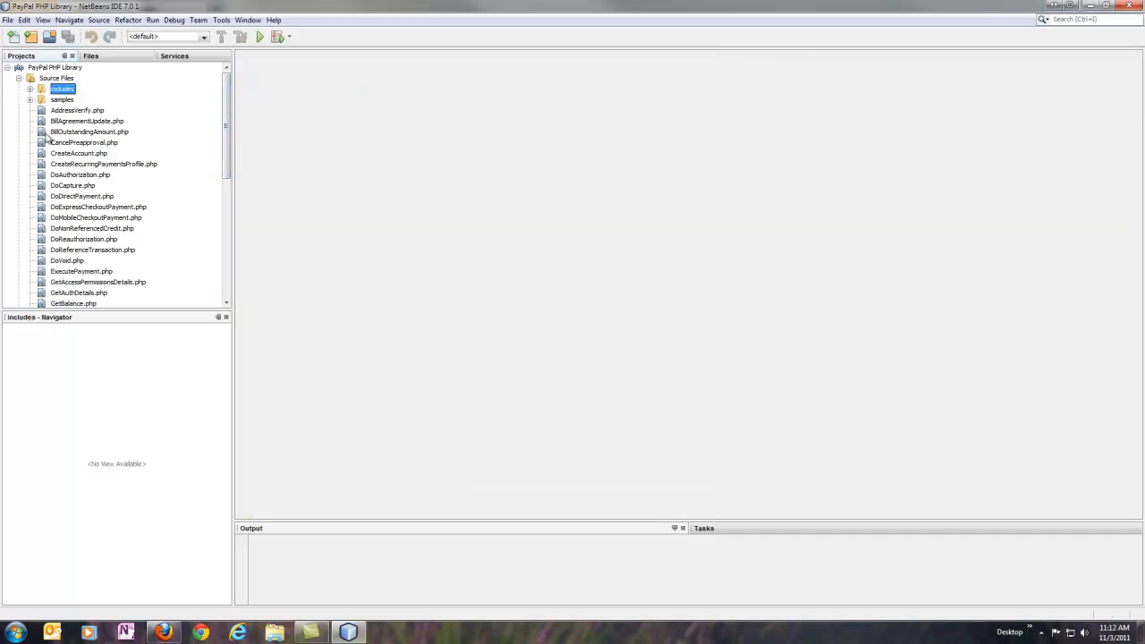
scroll("down", 3)
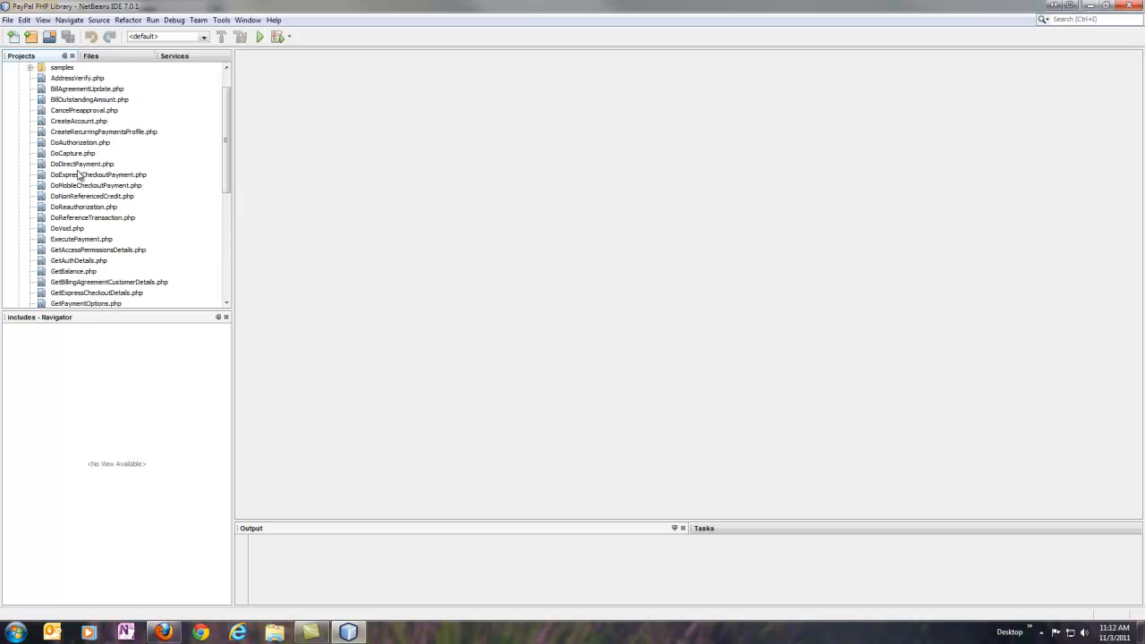
scroll("down", 3)
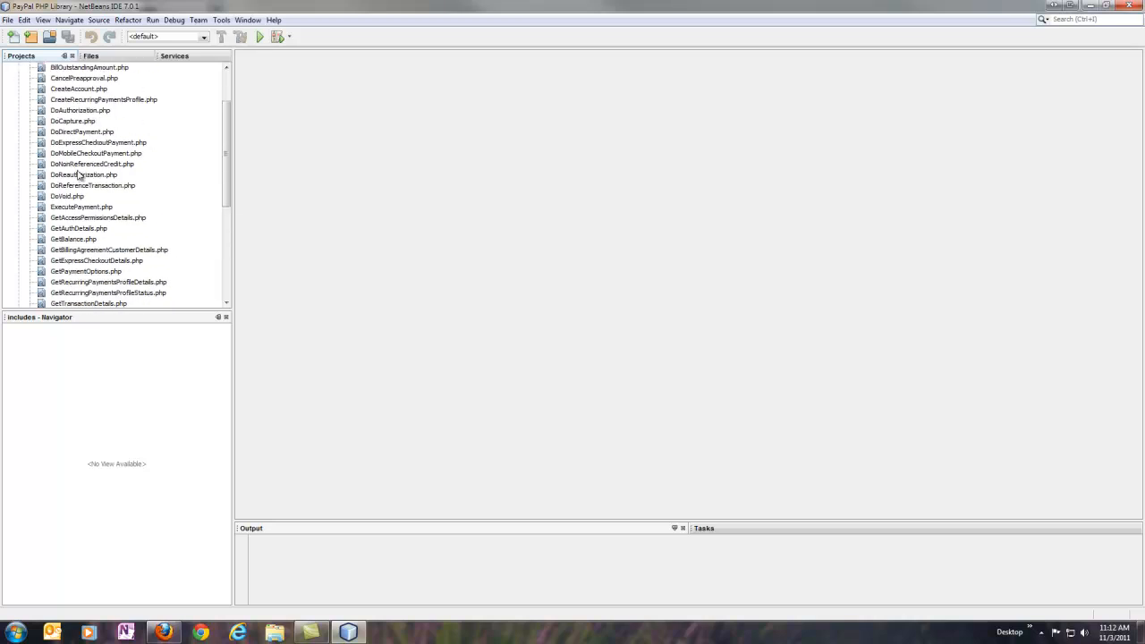
left_click(61, 90)
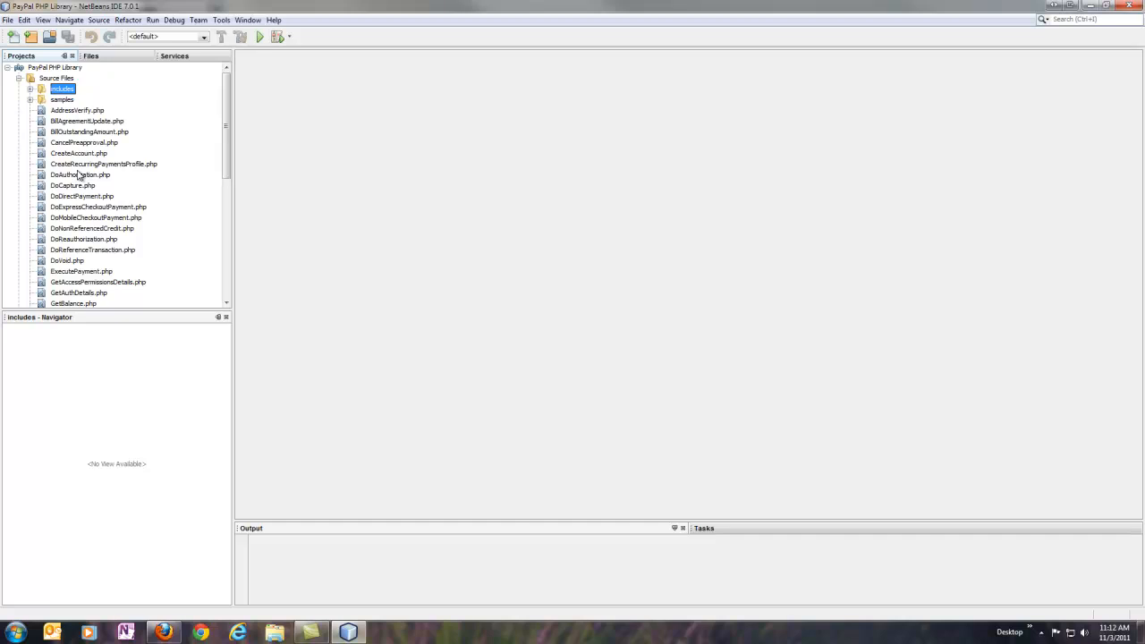
mouse_move(84, 189)
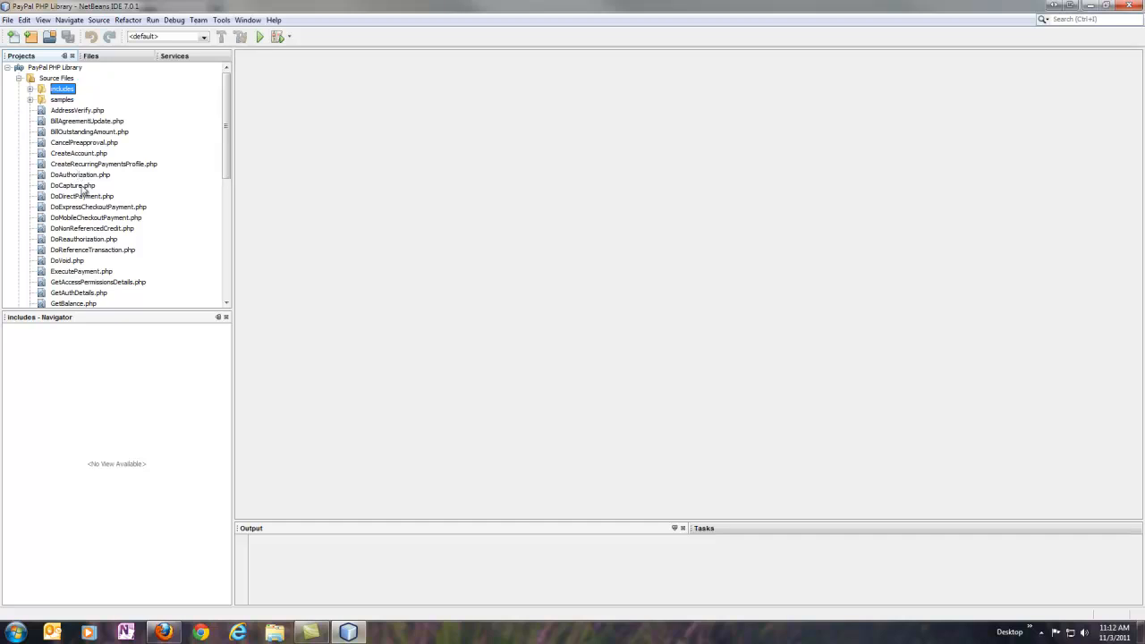
mouse_move(104, 198)
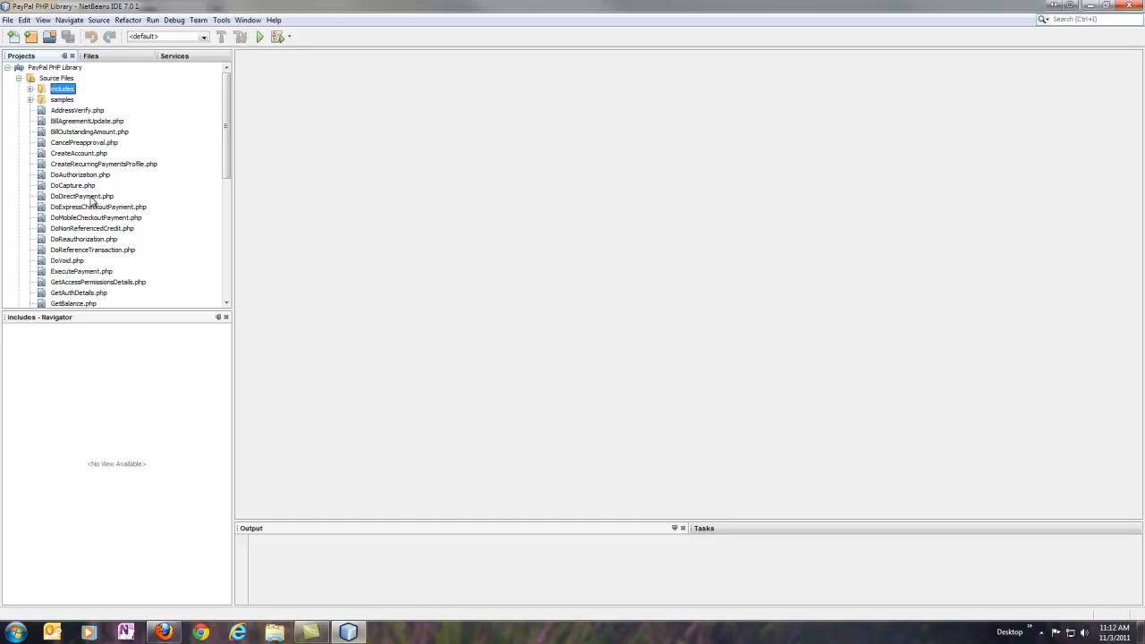
left_click(83, 195)
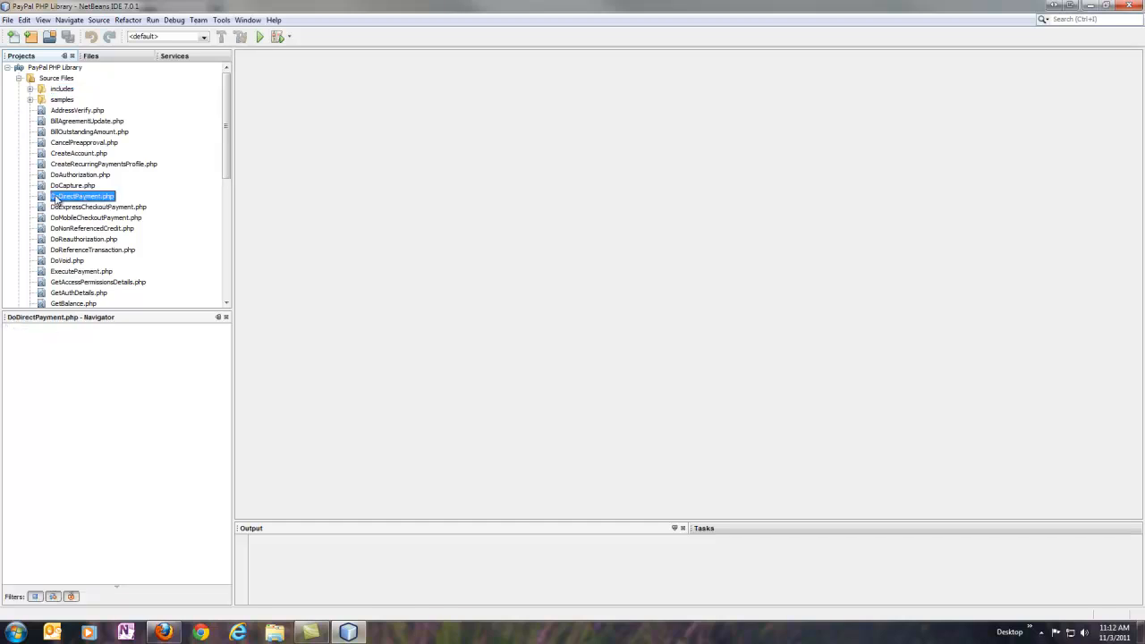
View the DoDirectPayment.php sample, scrolling through its request arrays and comments
double_click(82, 195)
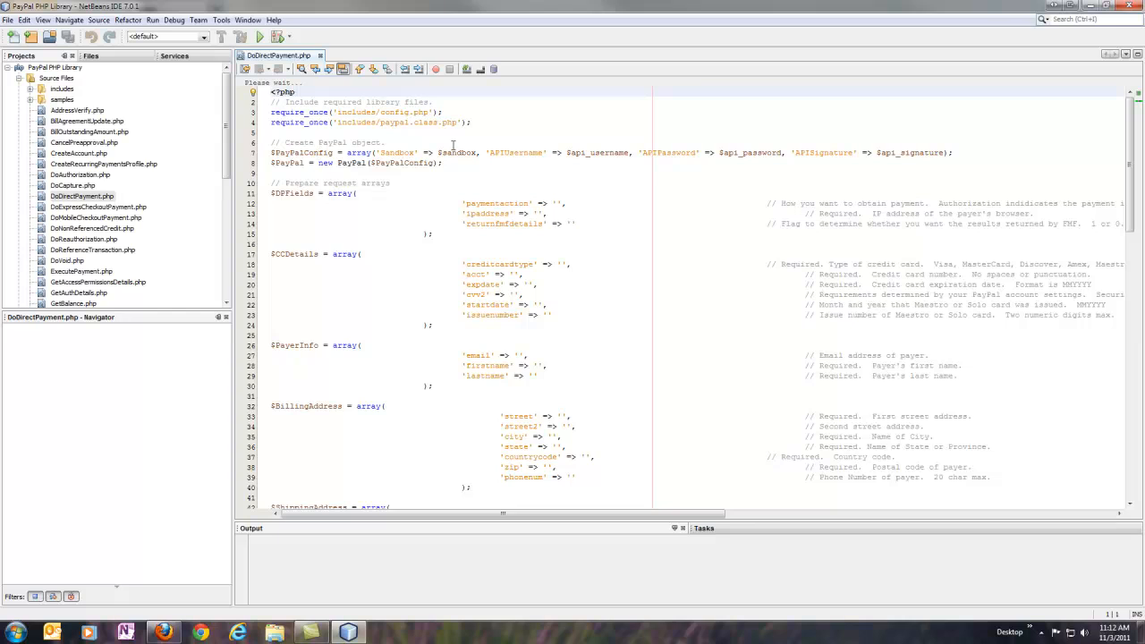
scroll("down", 3)
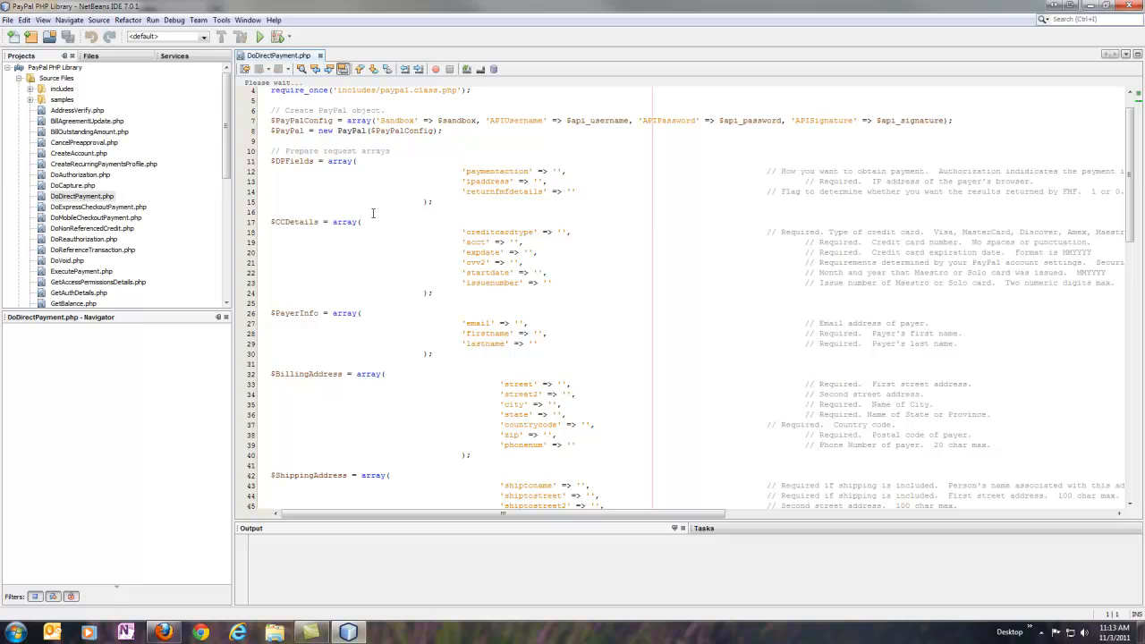
mouse_move(601, 282)
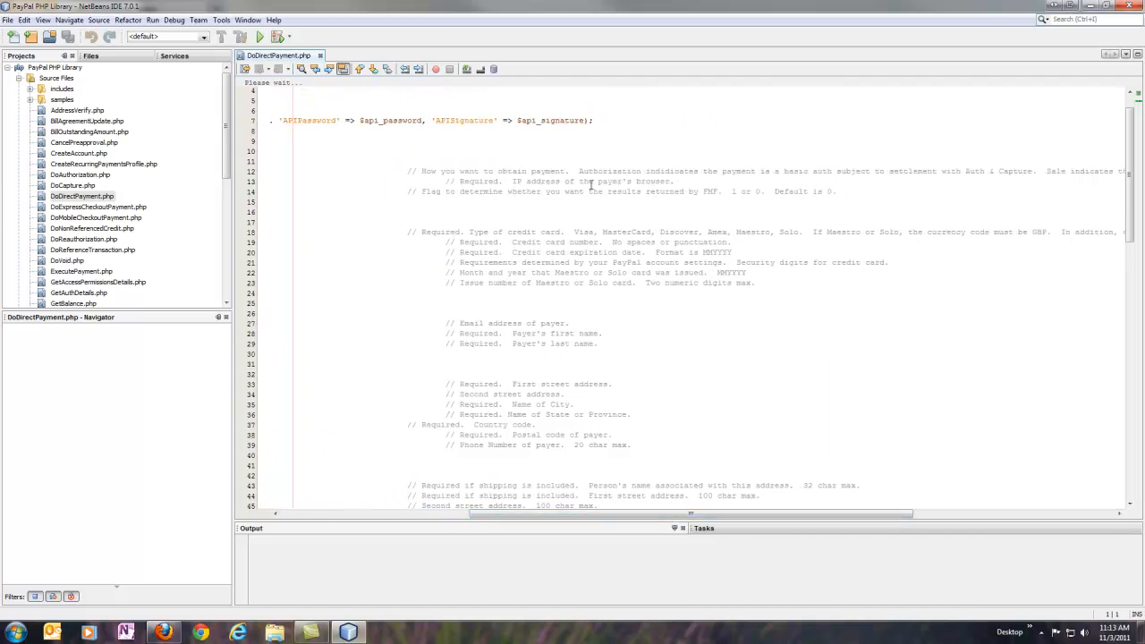
mouse_move(640, 219)
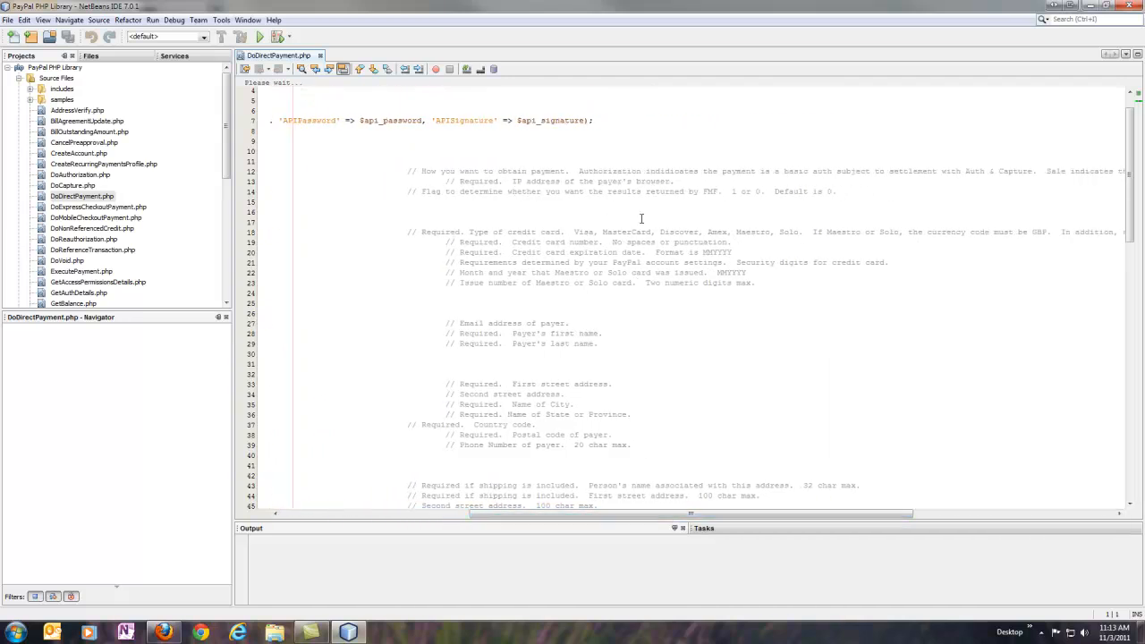
scroll("right", 3)
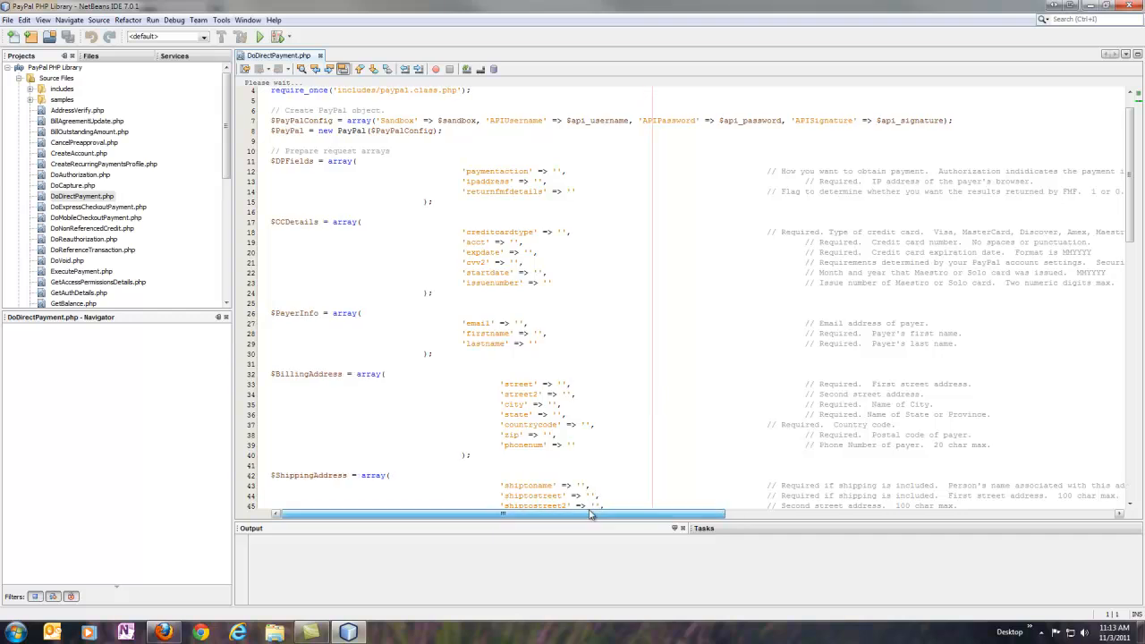
scroll("down", 3)
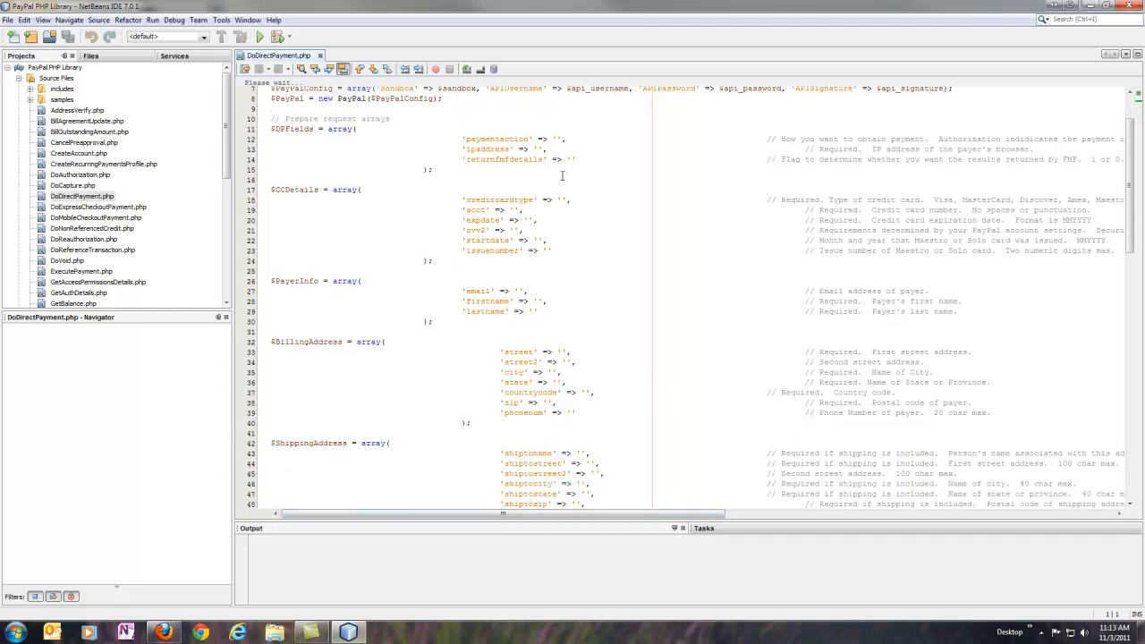
scroll("down", 3)
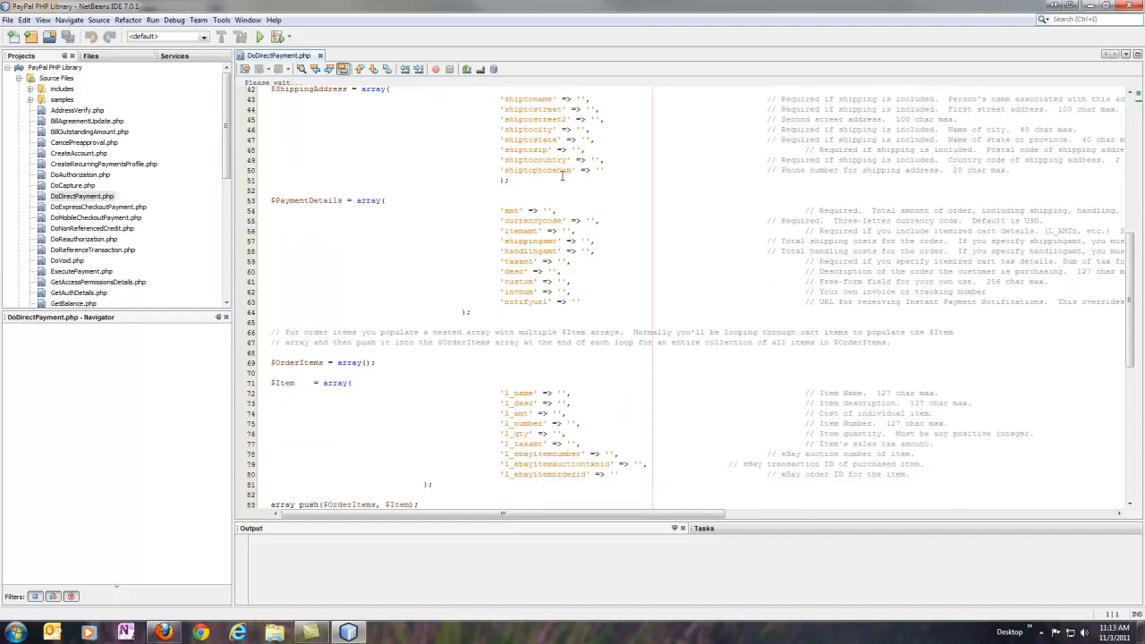
scroll("down", 3)
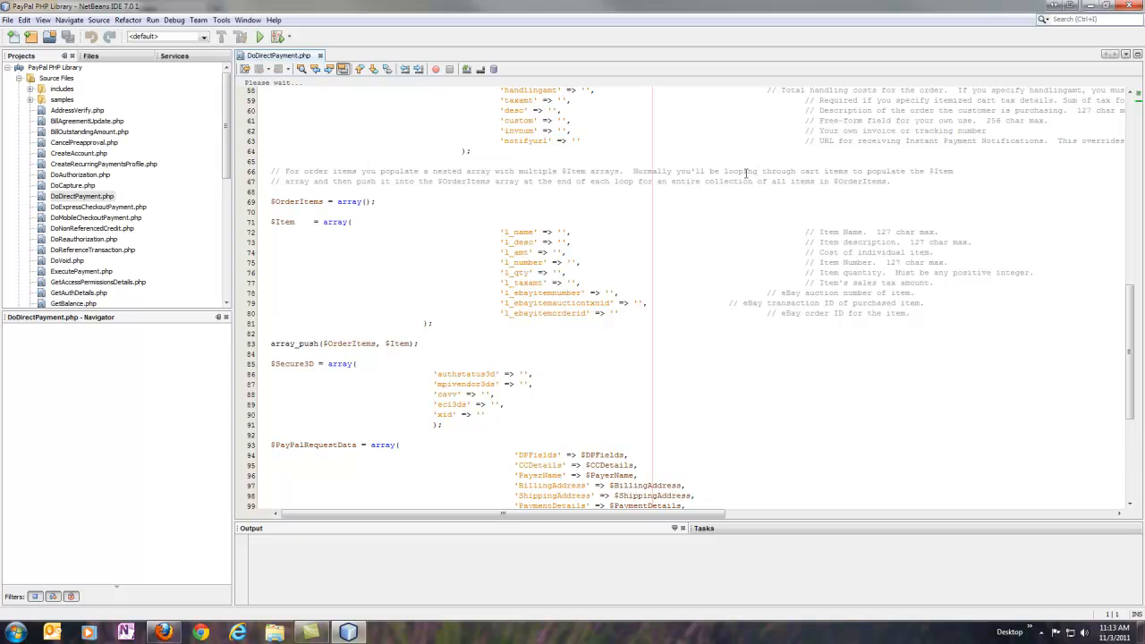
mouse_move(401, 262)
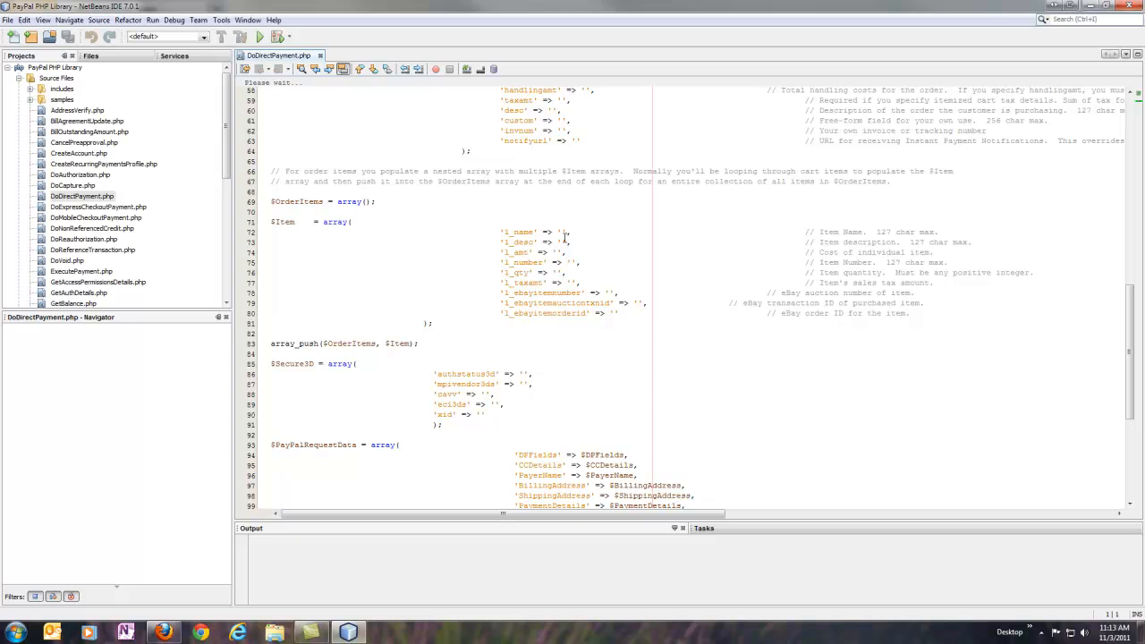
scroll("down", 3)
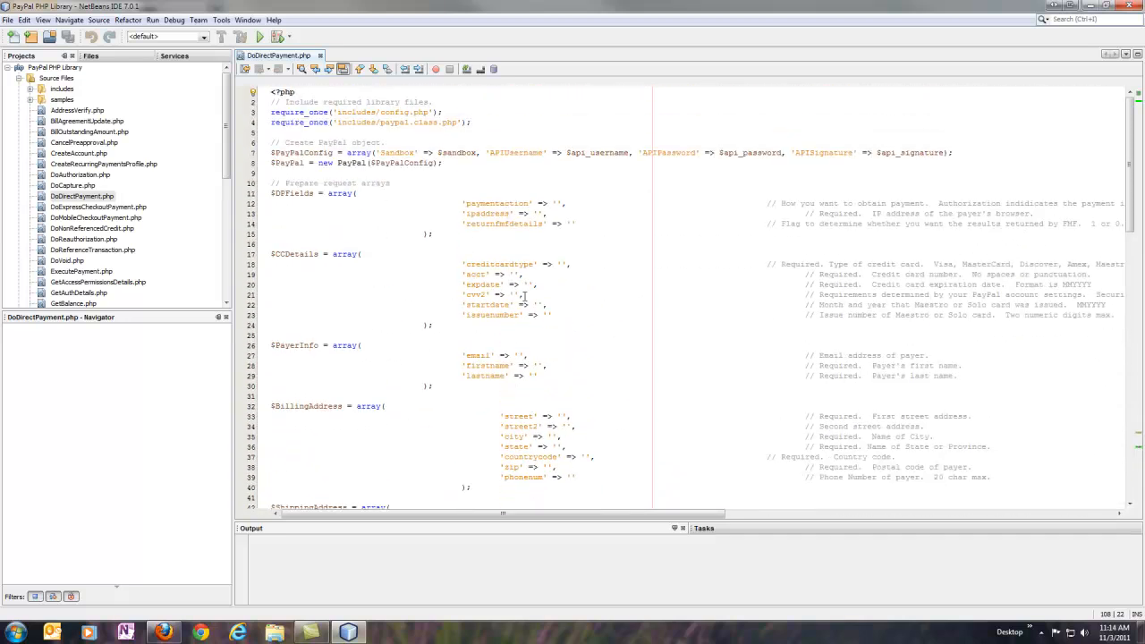
mouse_move(132, 120)
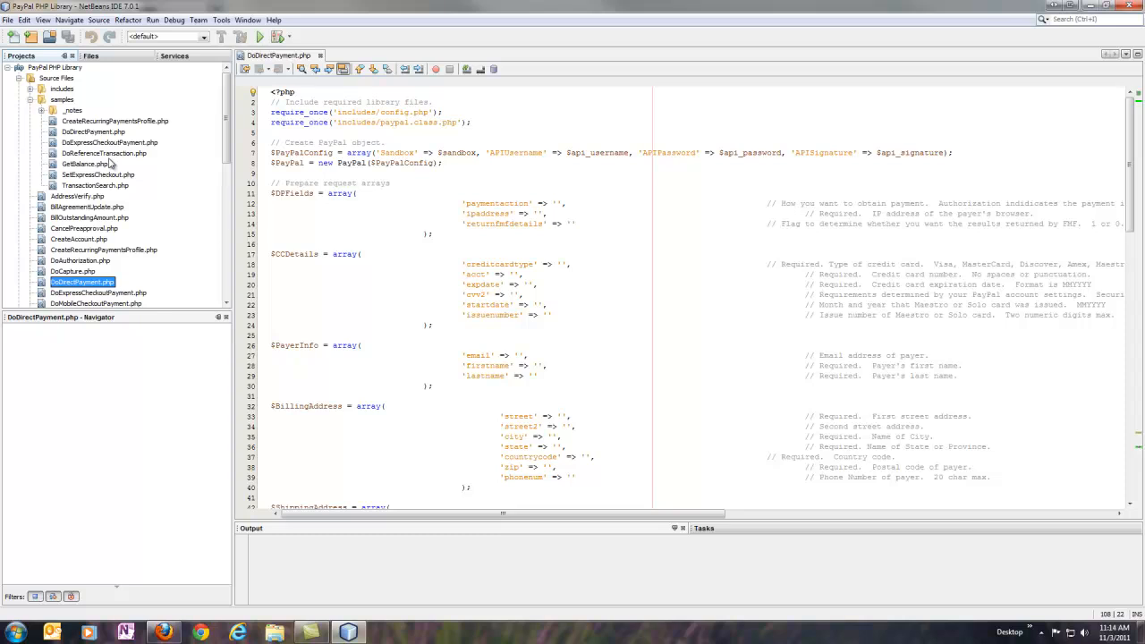
left_click(94, 132)
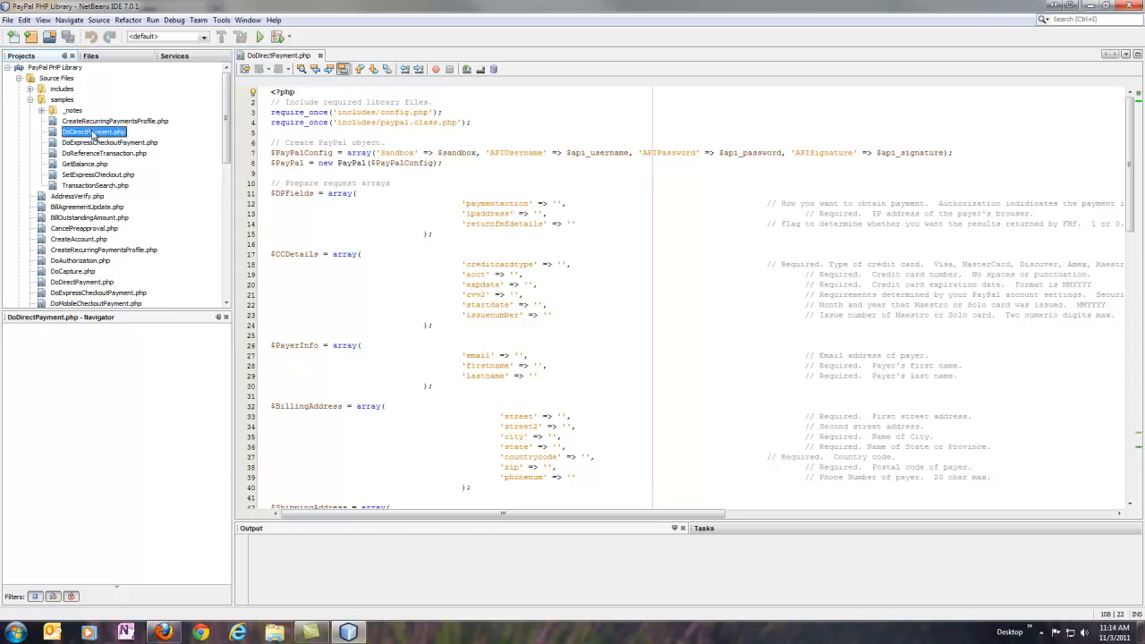
double_click(93, 132)
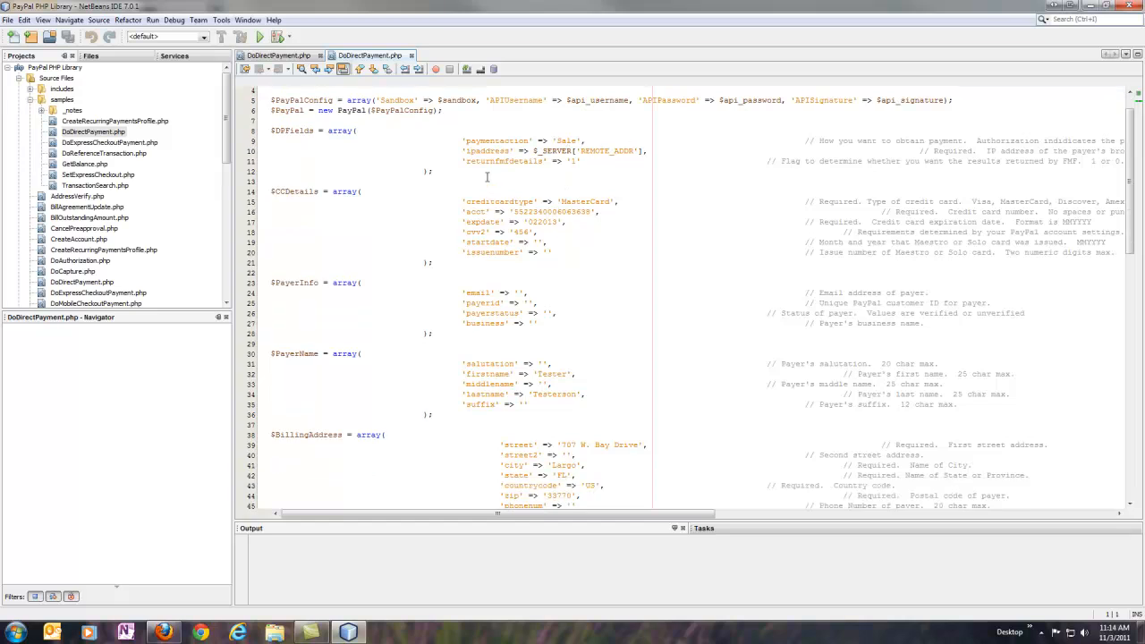
scroll("down", 3)
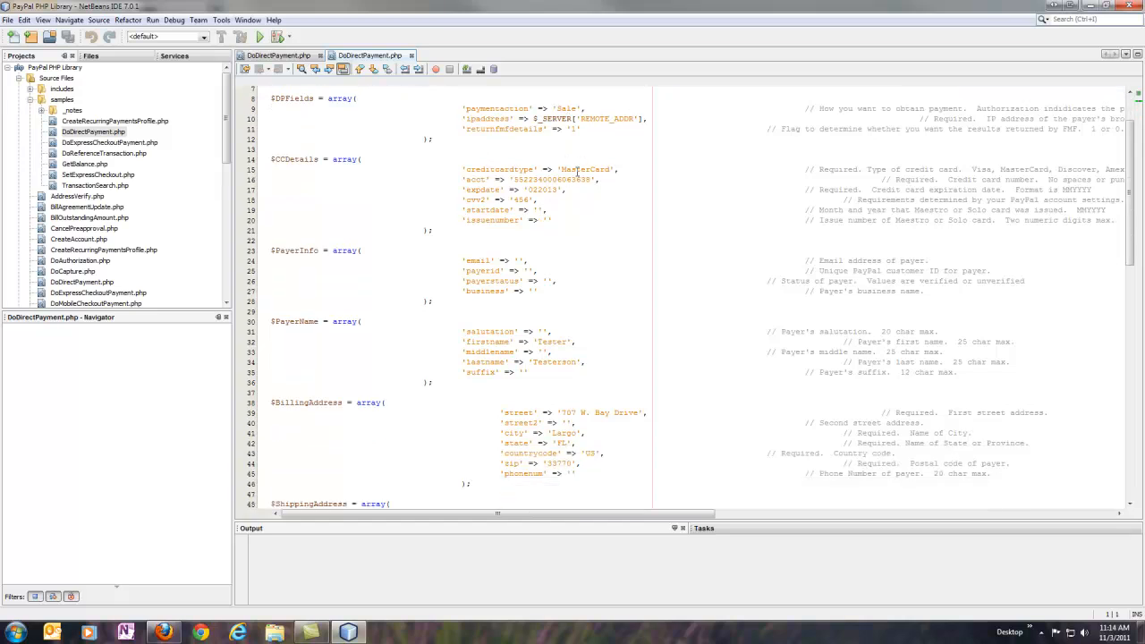
scroll("down", 3)
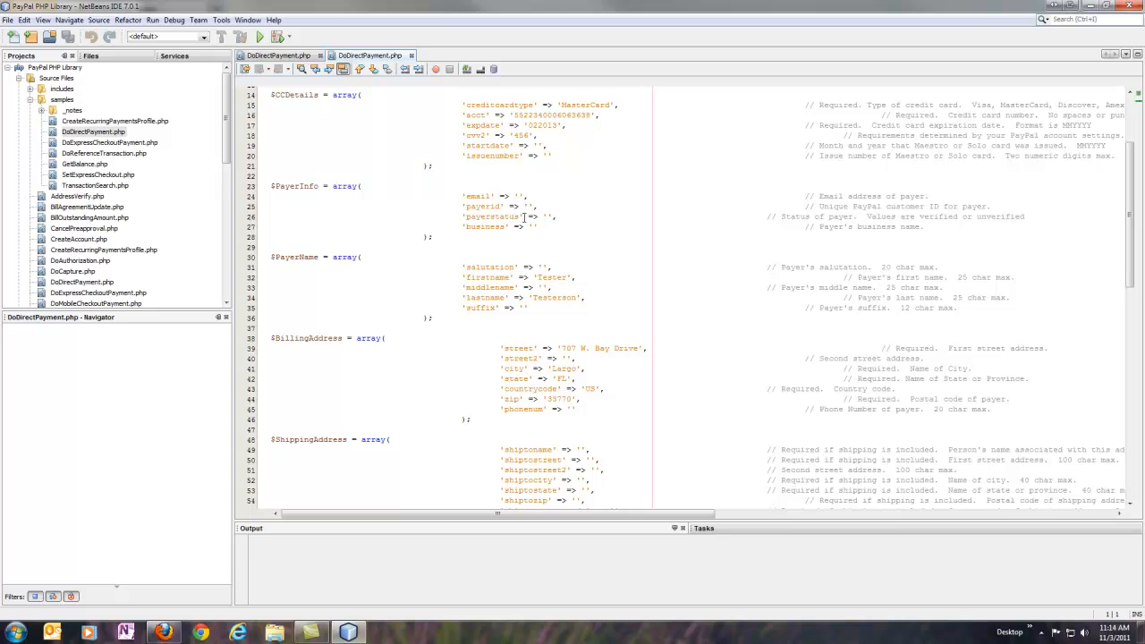
mouse_move(526, 219)
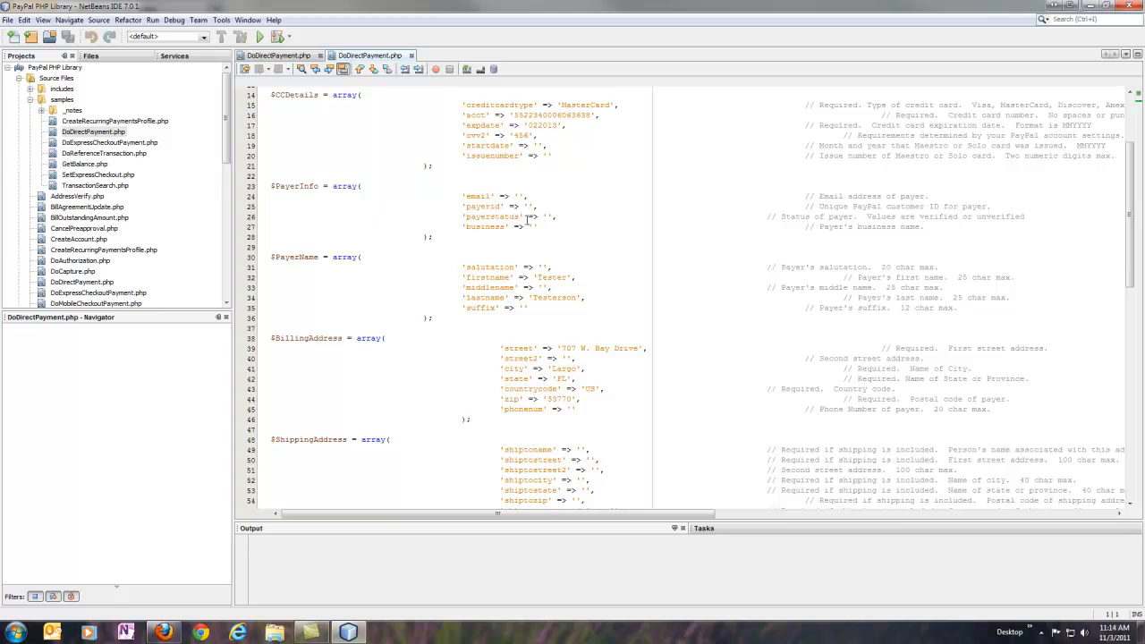
scroll("down", 3)
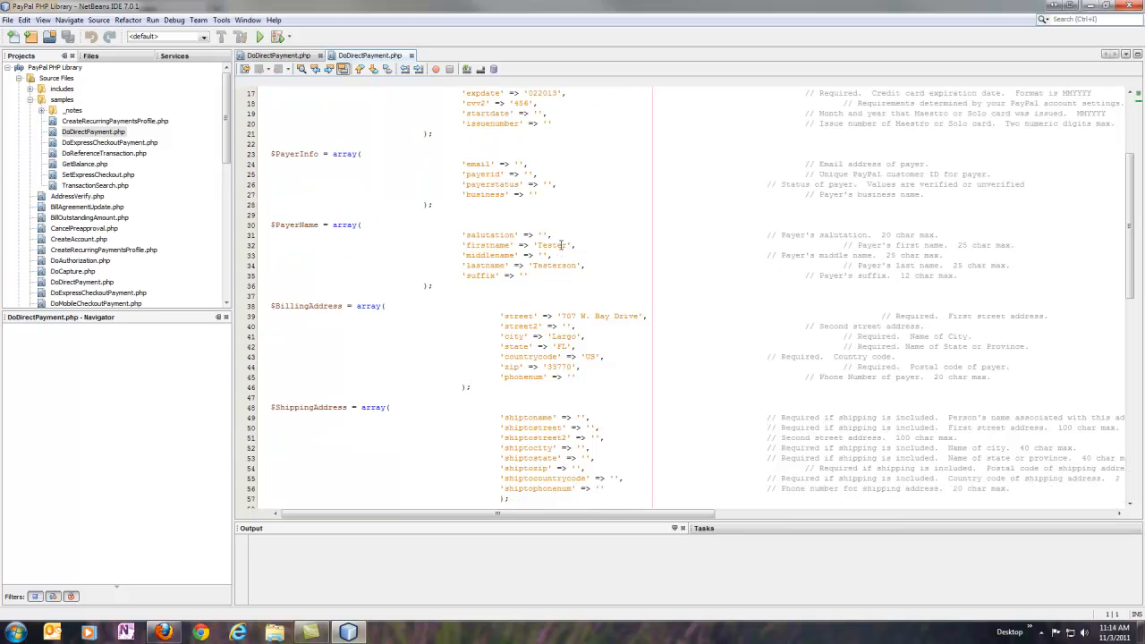
scroll("down", 3)
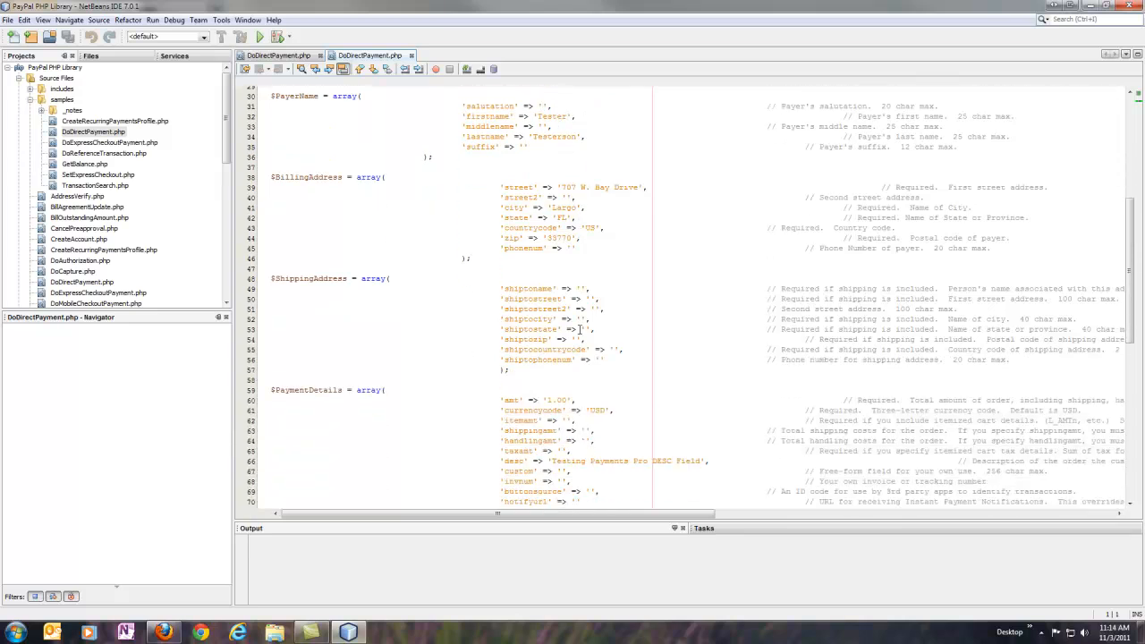
scroll("down", 3)
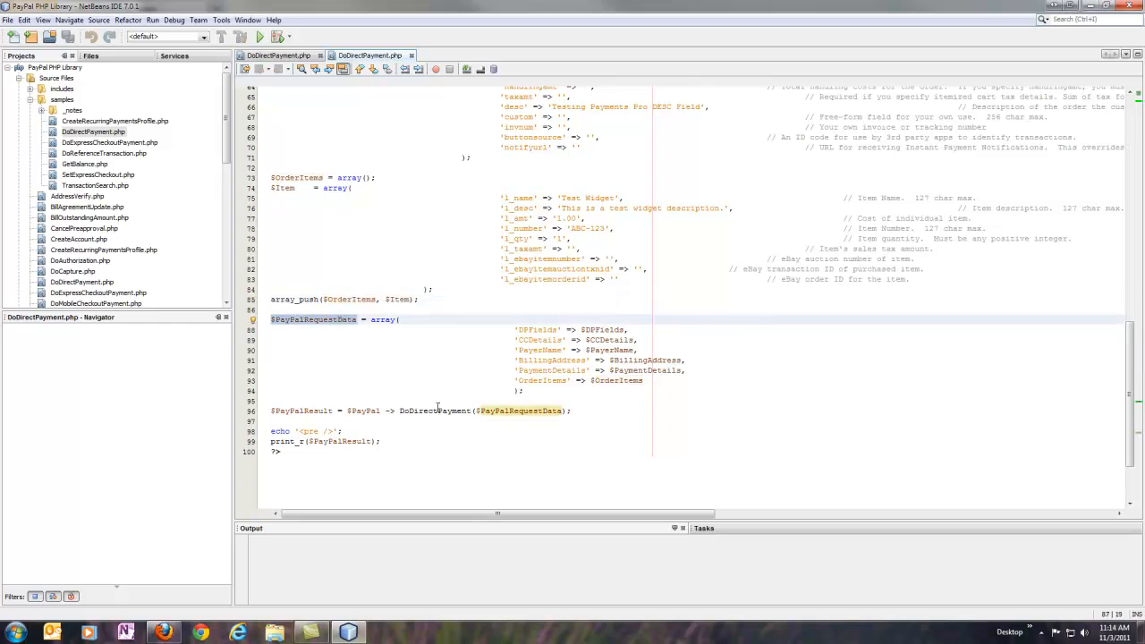
double_click(433, 410)
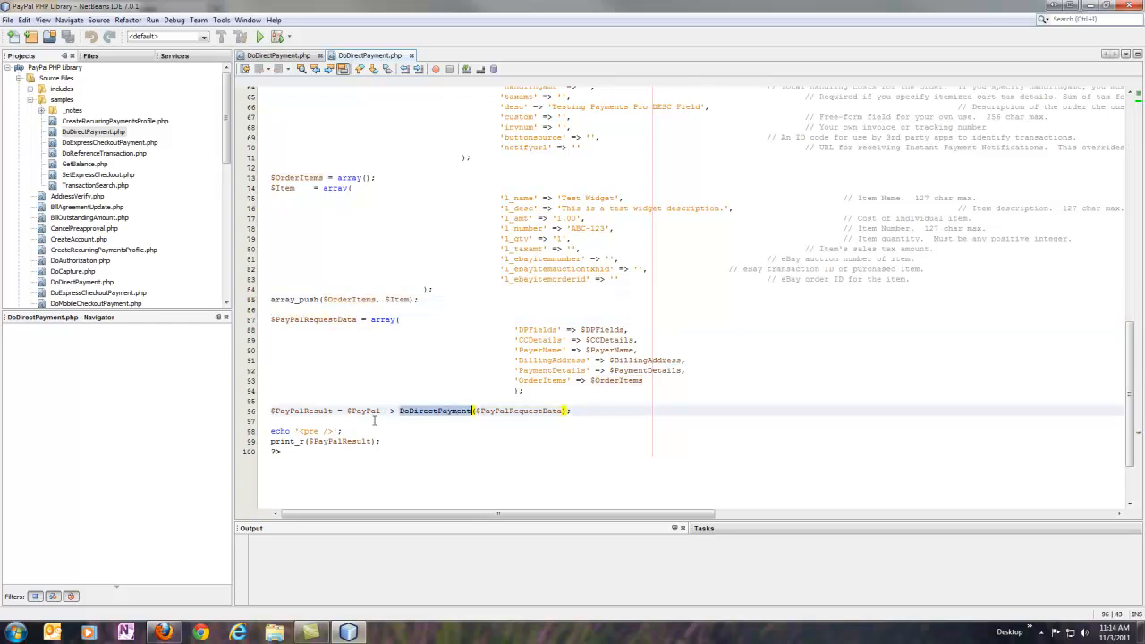
mouse_move(313, 458)
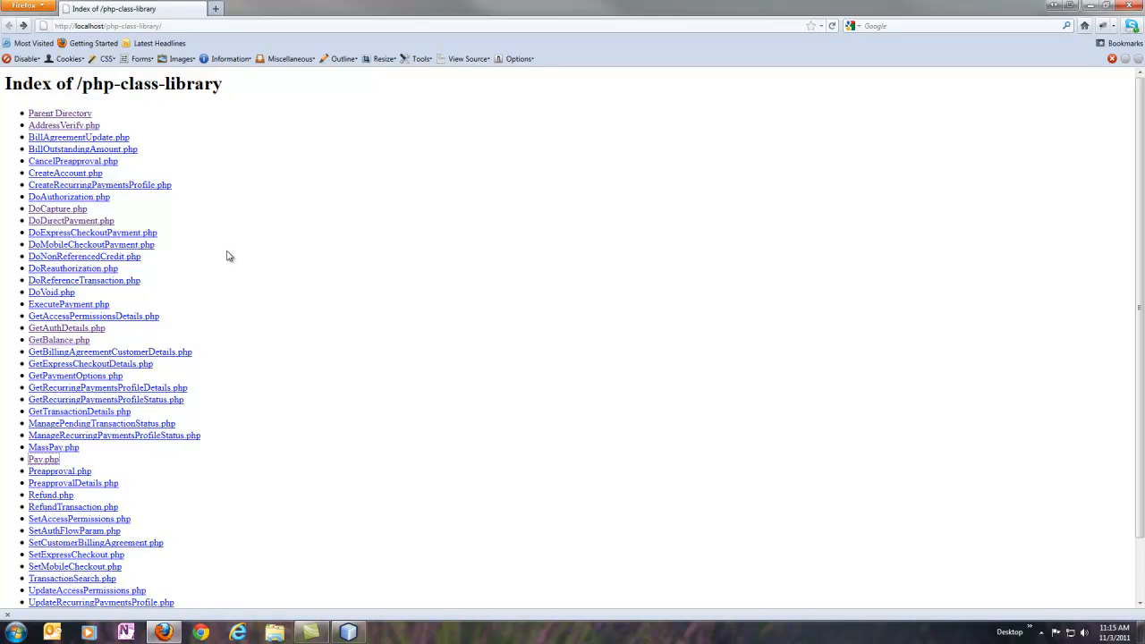
mouse_move(338, 261)
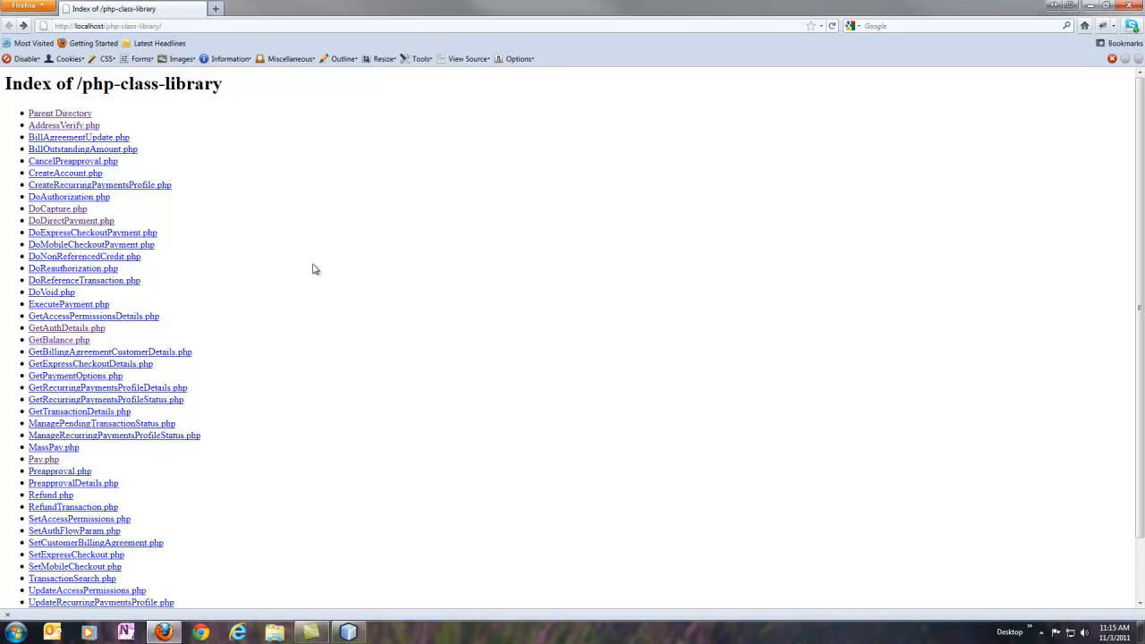
Run DoVoid.php from the localhost php-class-library directory listing
scroll("down", 3)
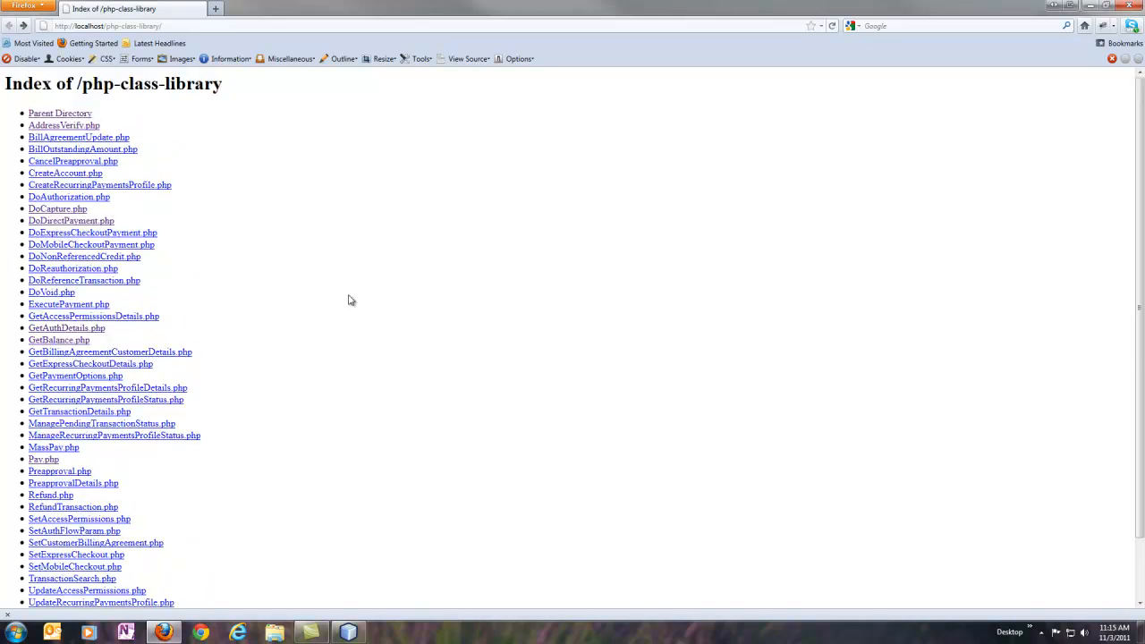
mouse_move(361, 315)
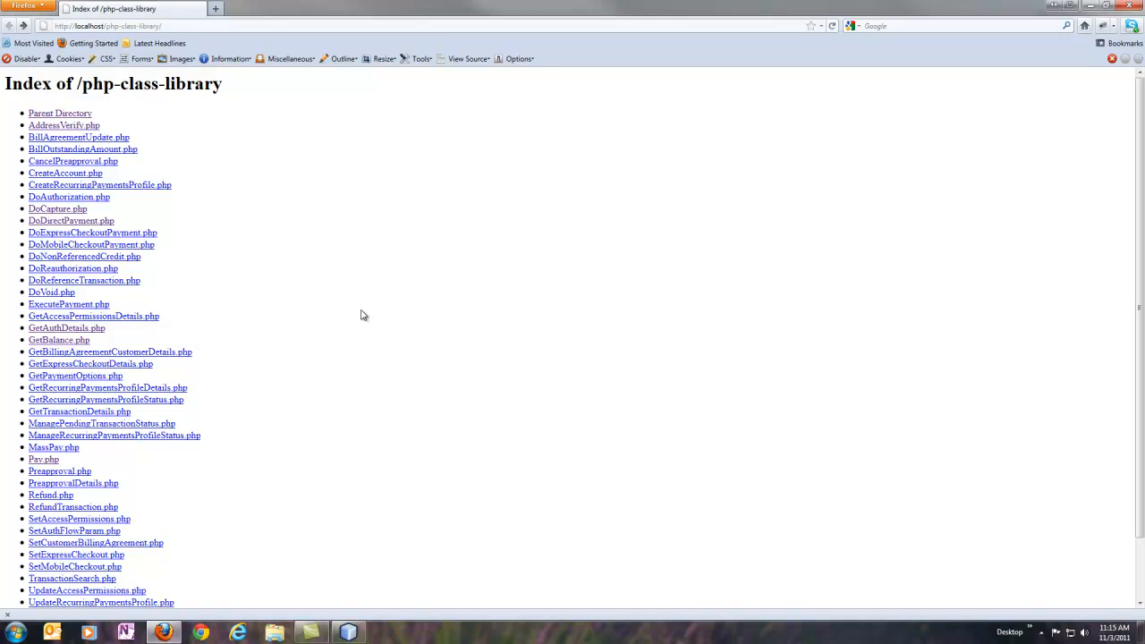
mouse_move(236, 297)
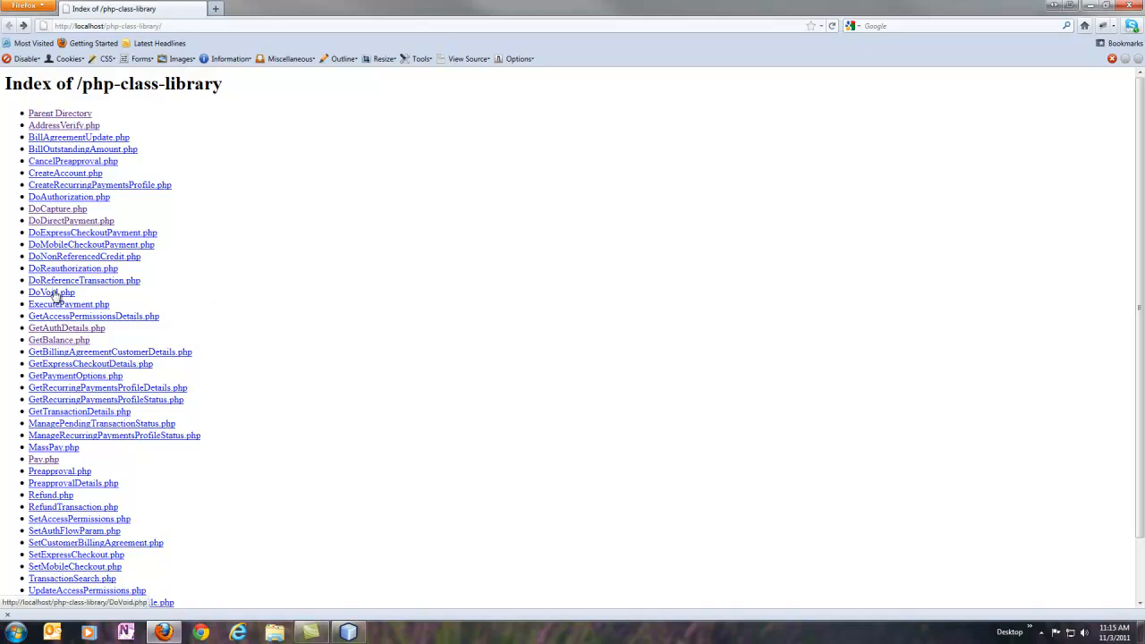
left_click(50, 292)
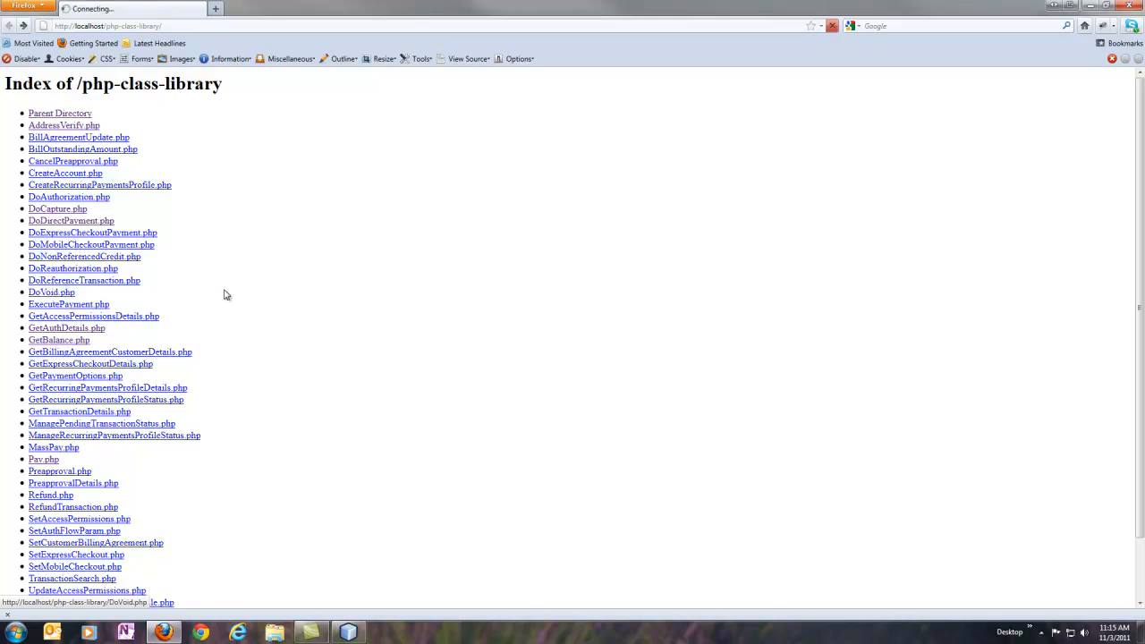
Inspect DoVoid's Failure output, highlighting the REQUESTDATA and RAWRESPONSE labels
left_click(50, 292)
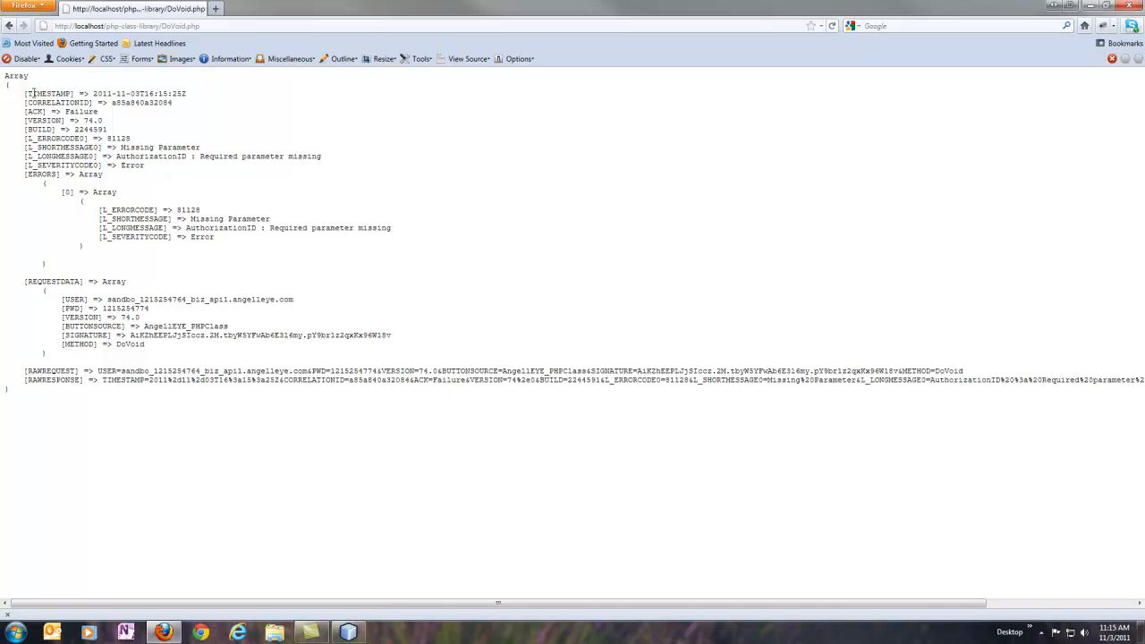
left_click_drag(26, 93, 154, 158)
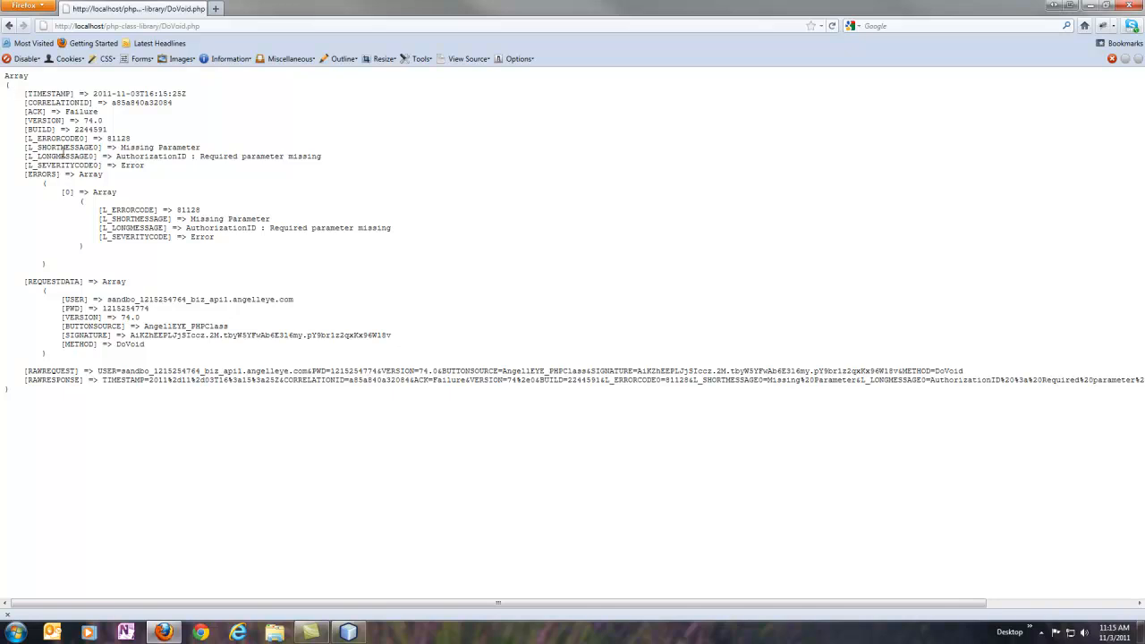
mouse_move(72, 171)
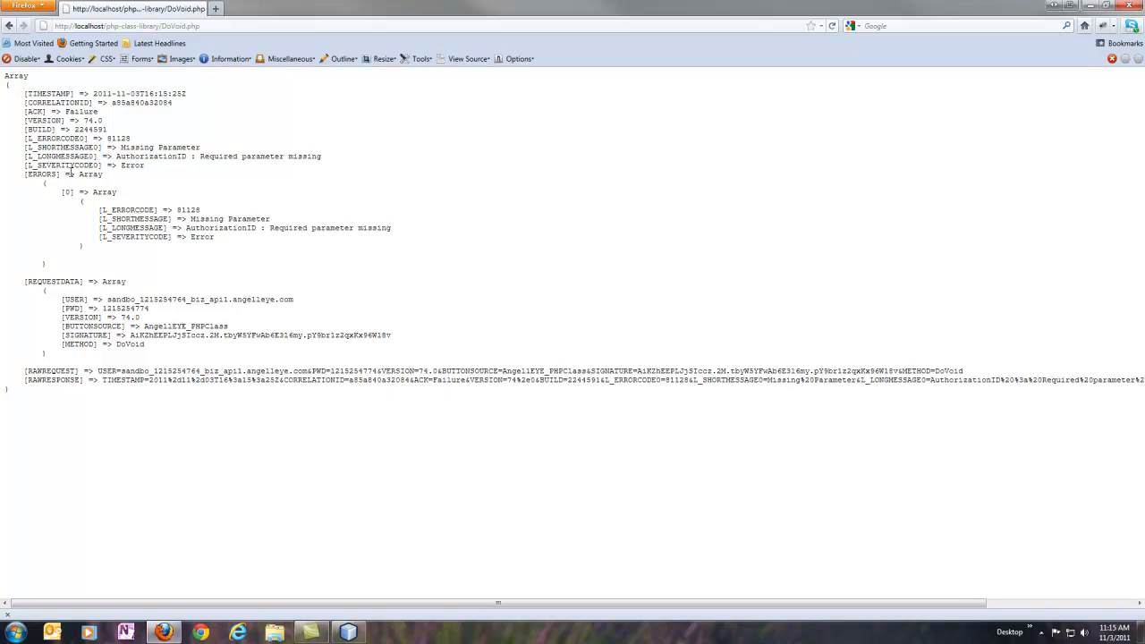
double_click(36, 173)
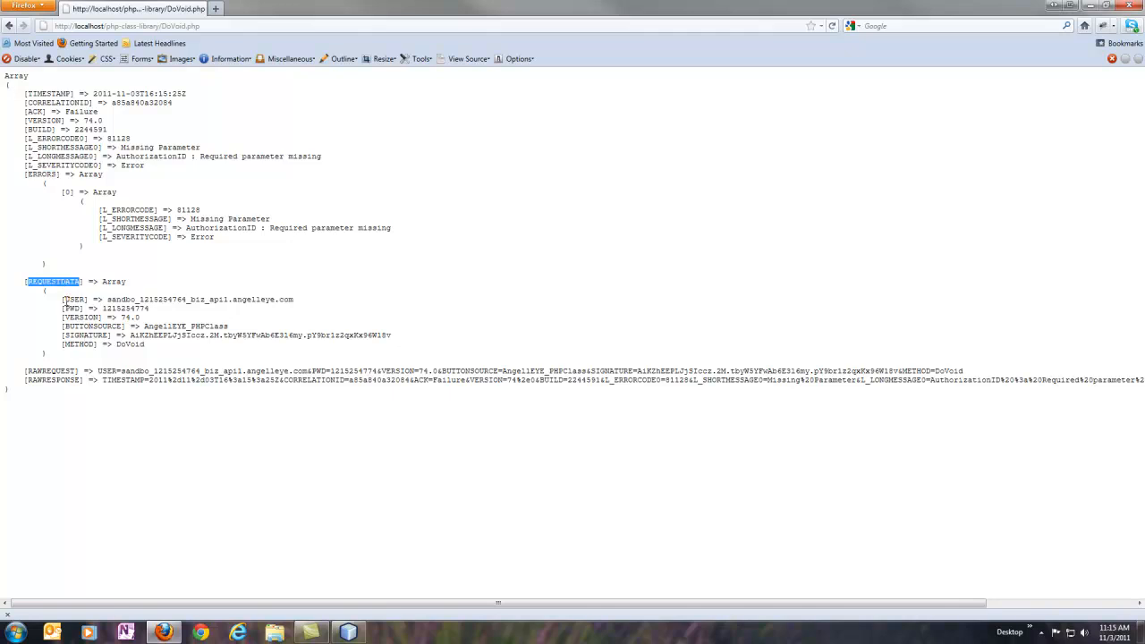
double_click(52, 379)
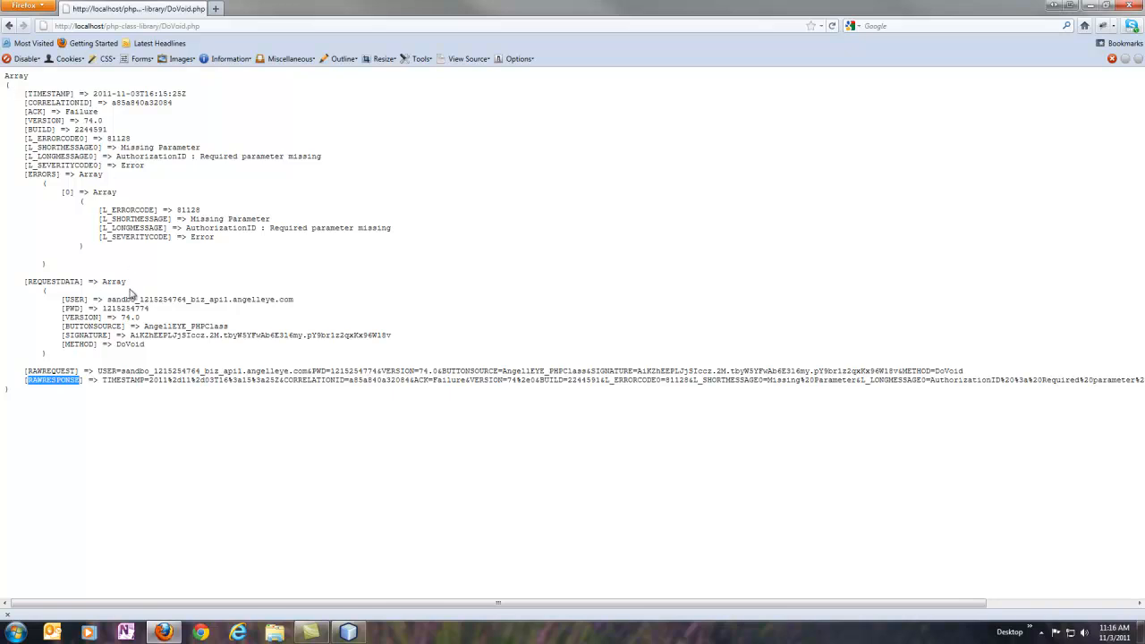
mouse_move(140, 358)
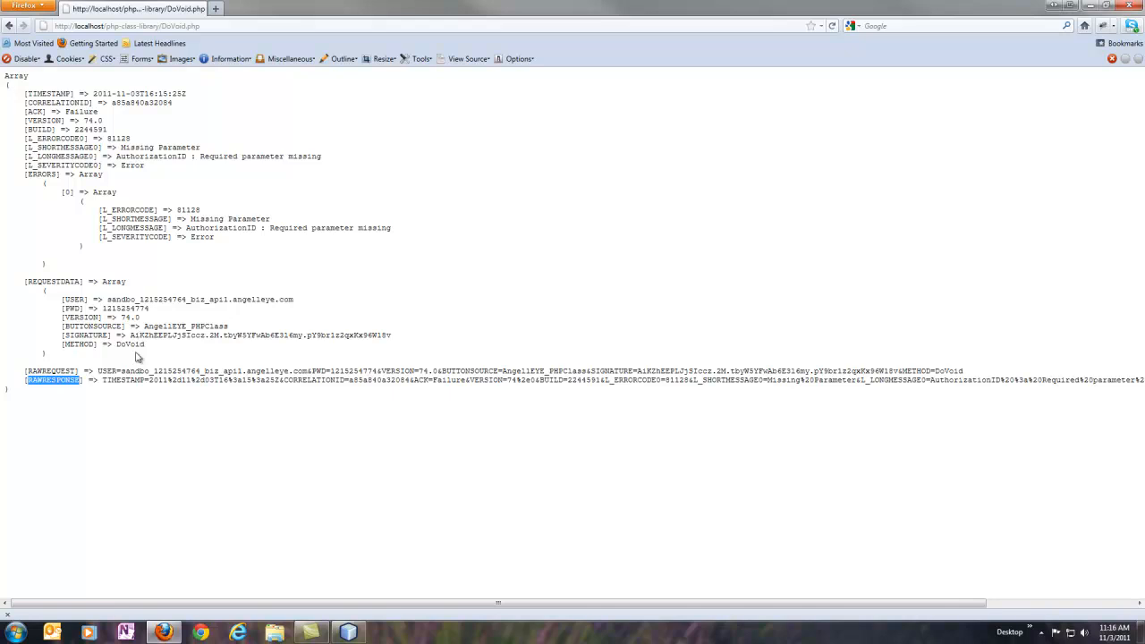
mouse_move(232, 393)
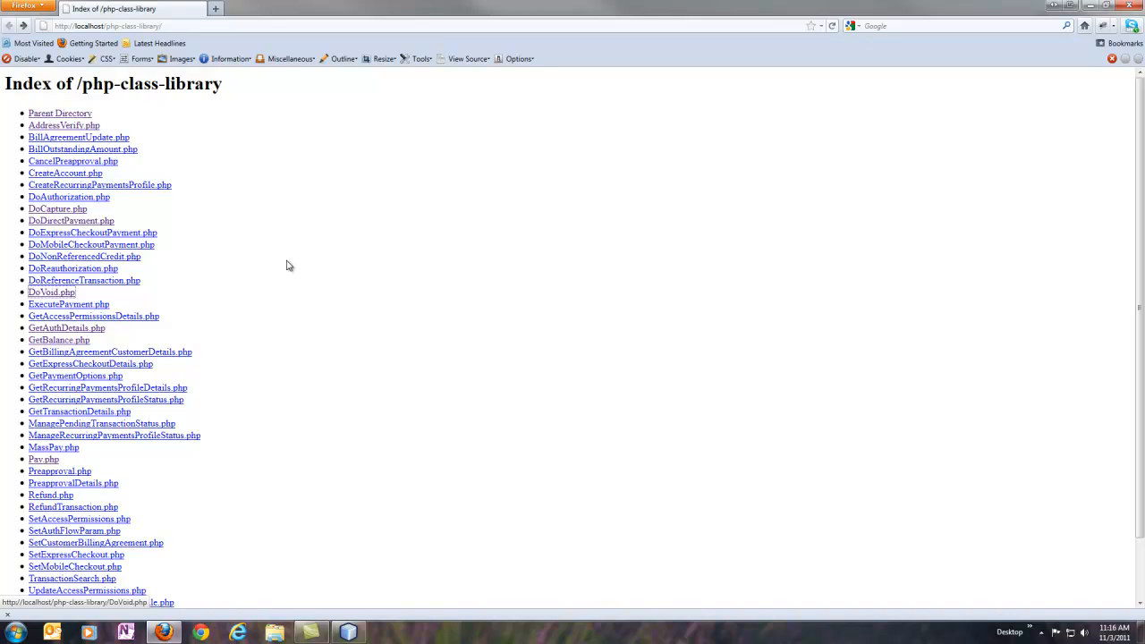
Run GetBalance.php from the samples folder, returning the sandbox USD balance
scroll("down", 3)
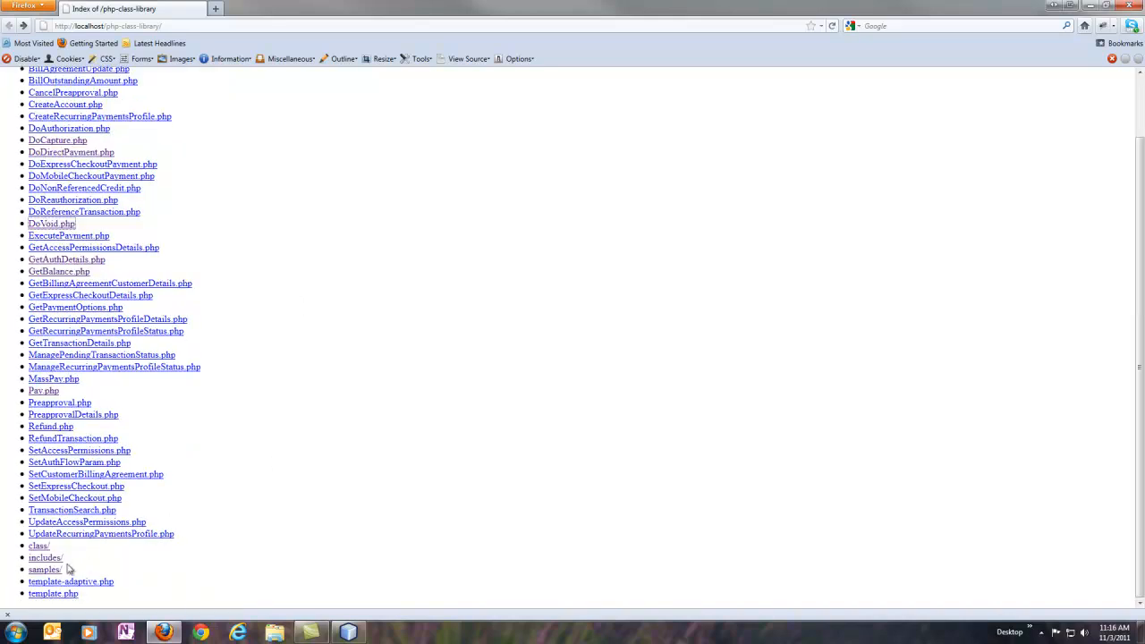
left_click(45, 568)
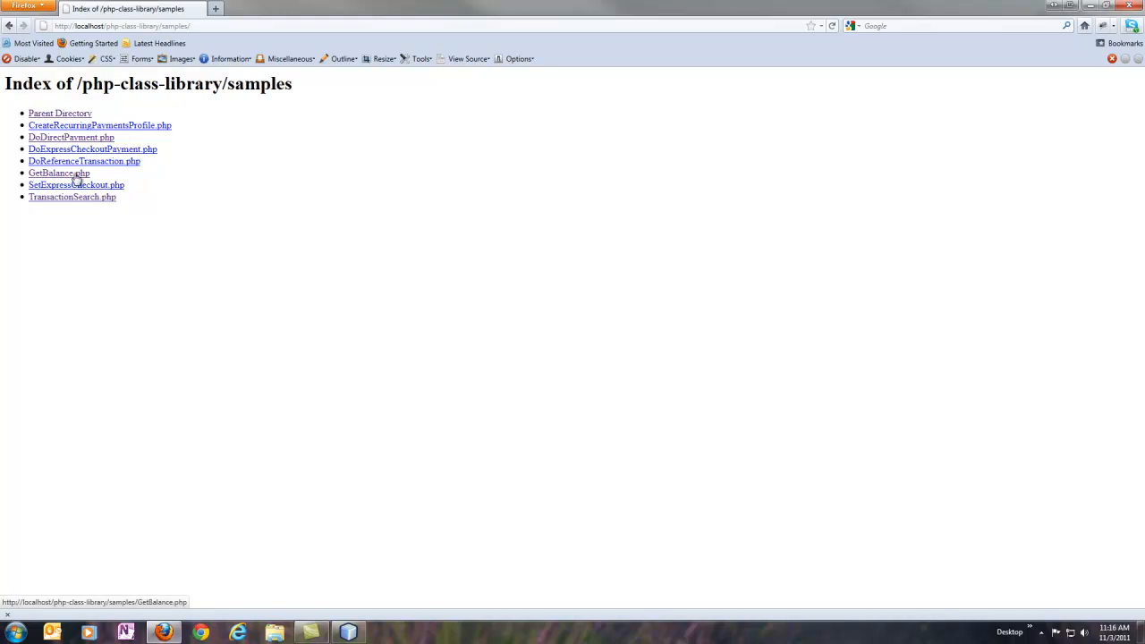
left_click(58, 172)
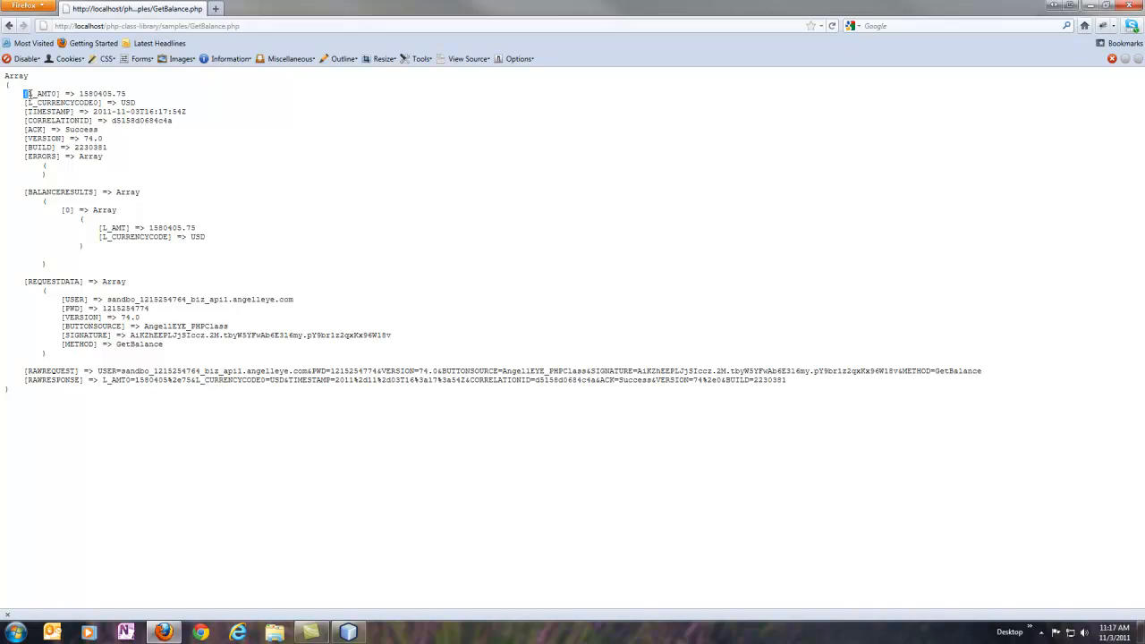
triple_click(75, 93)
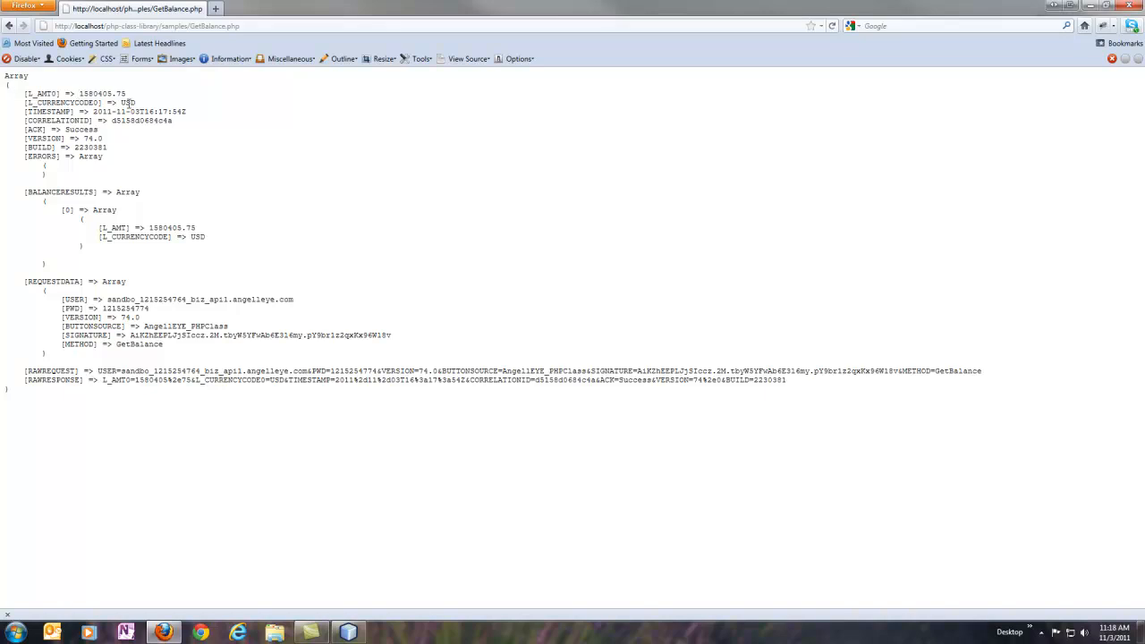
double_click(54, 93)
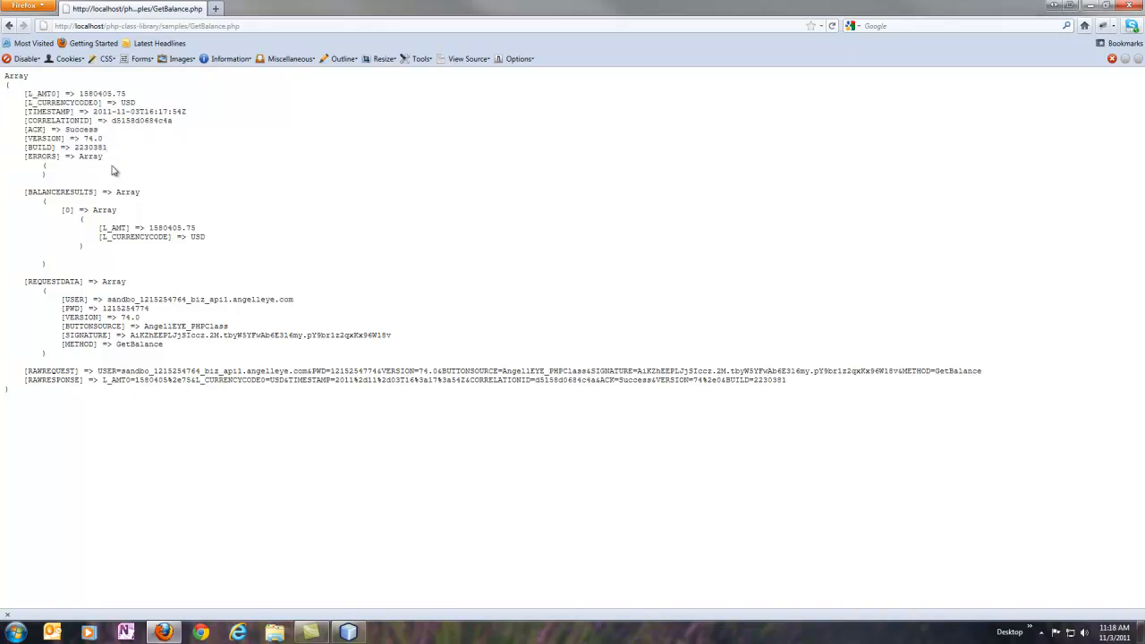
mouse_move(100, 222)
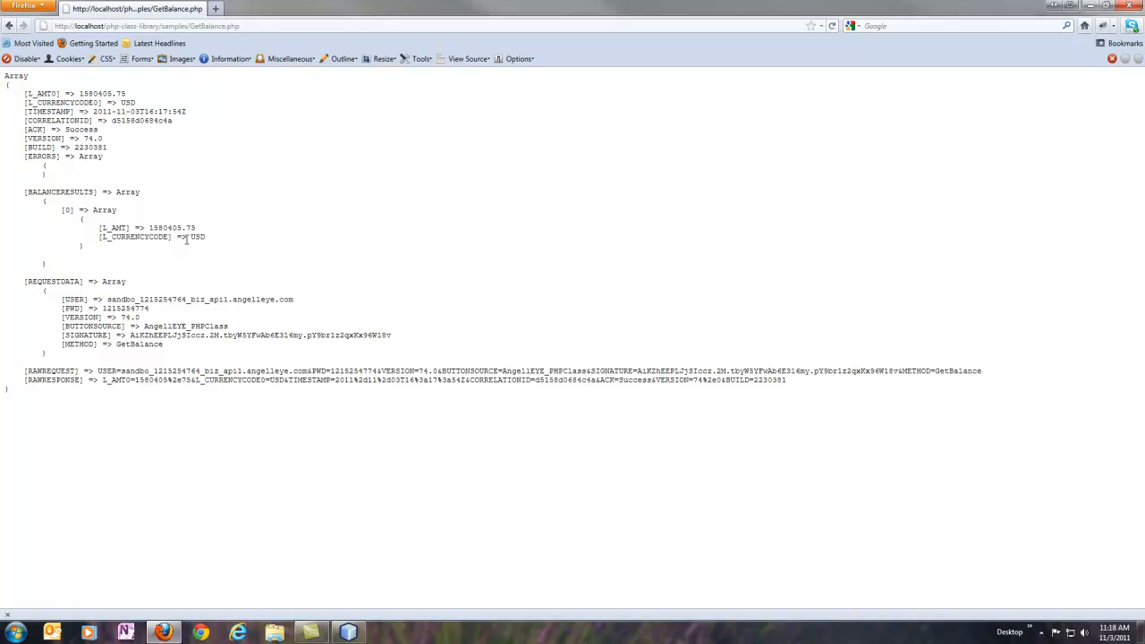
mouse_move(193, 247)
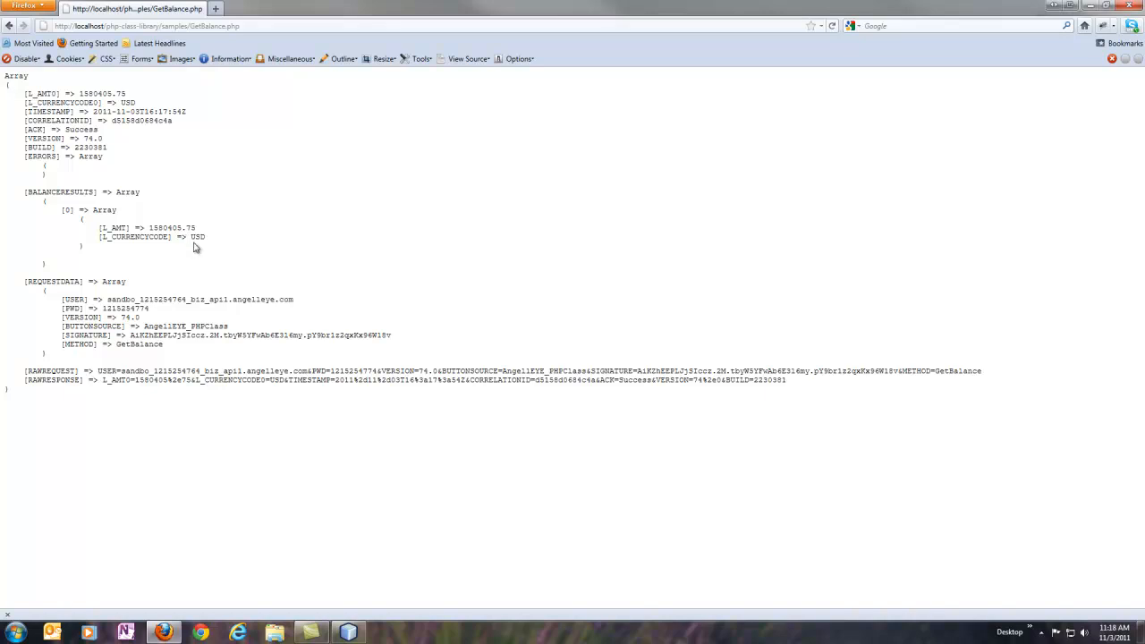
mouse_move(313, 261)
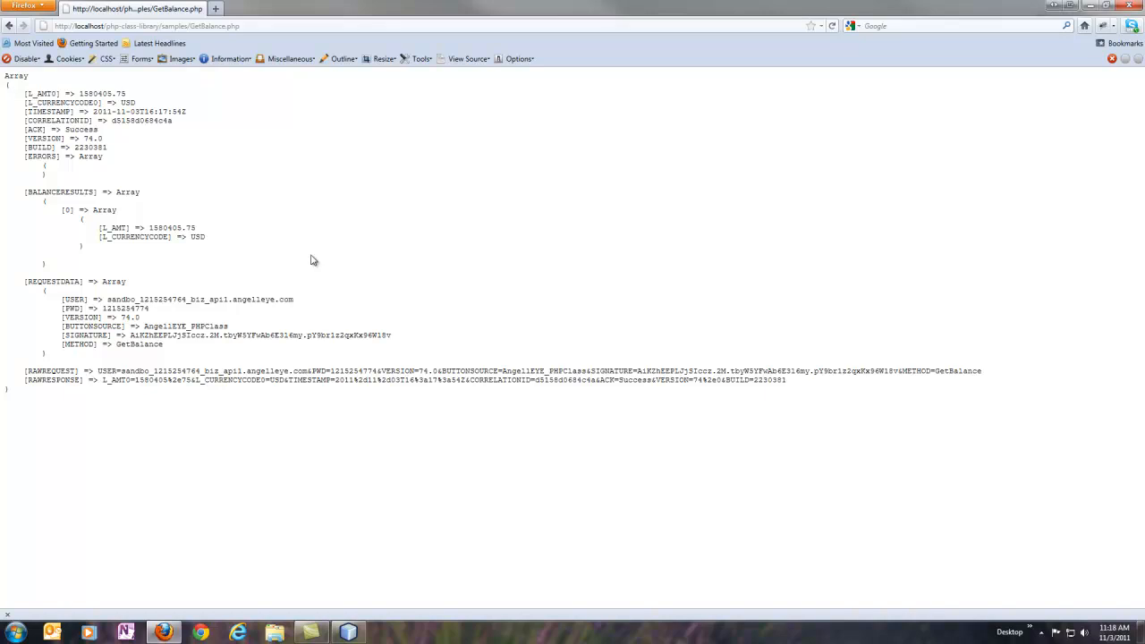
left_click(7, 26)
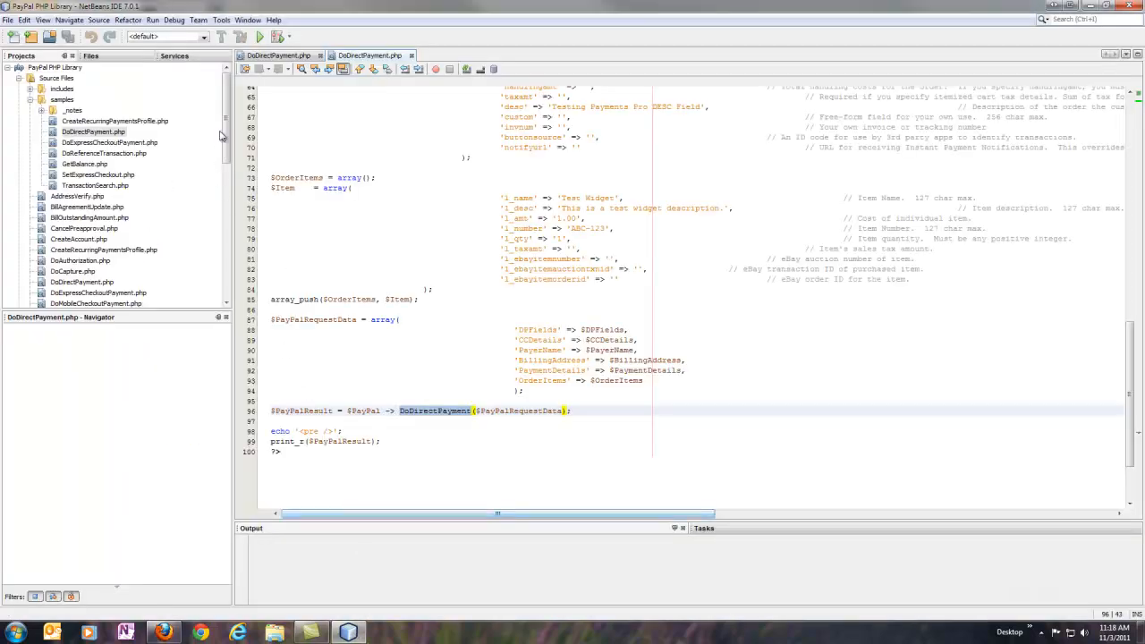
Select DoReferenceTransaction.php in the Projects panel to show its navigator
scroll("down", 3)
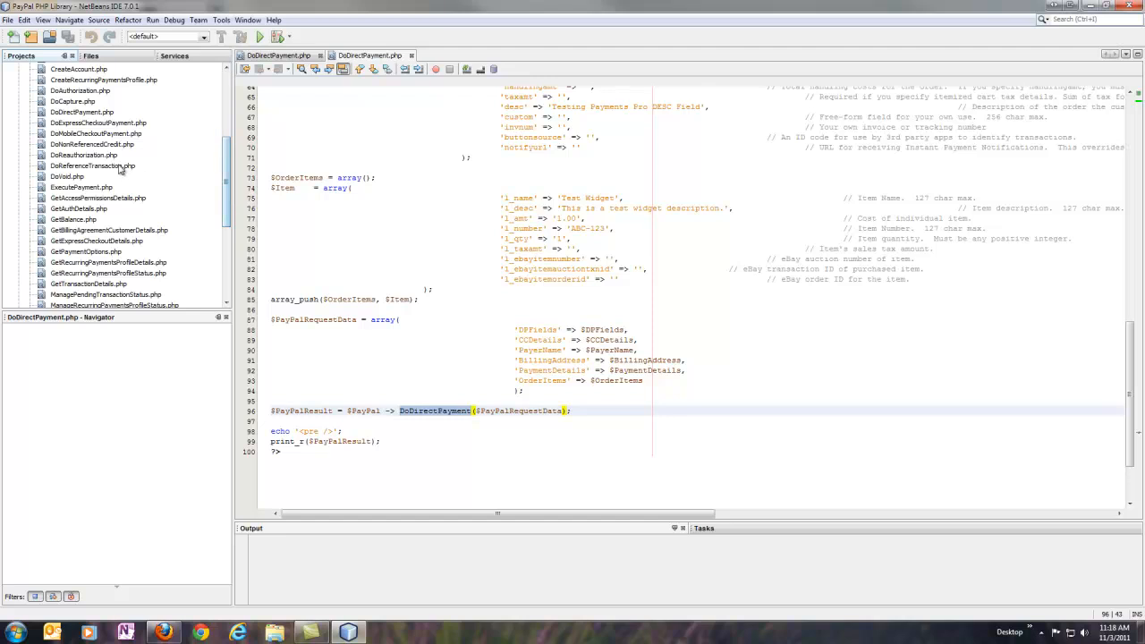
left_click(93, 165)
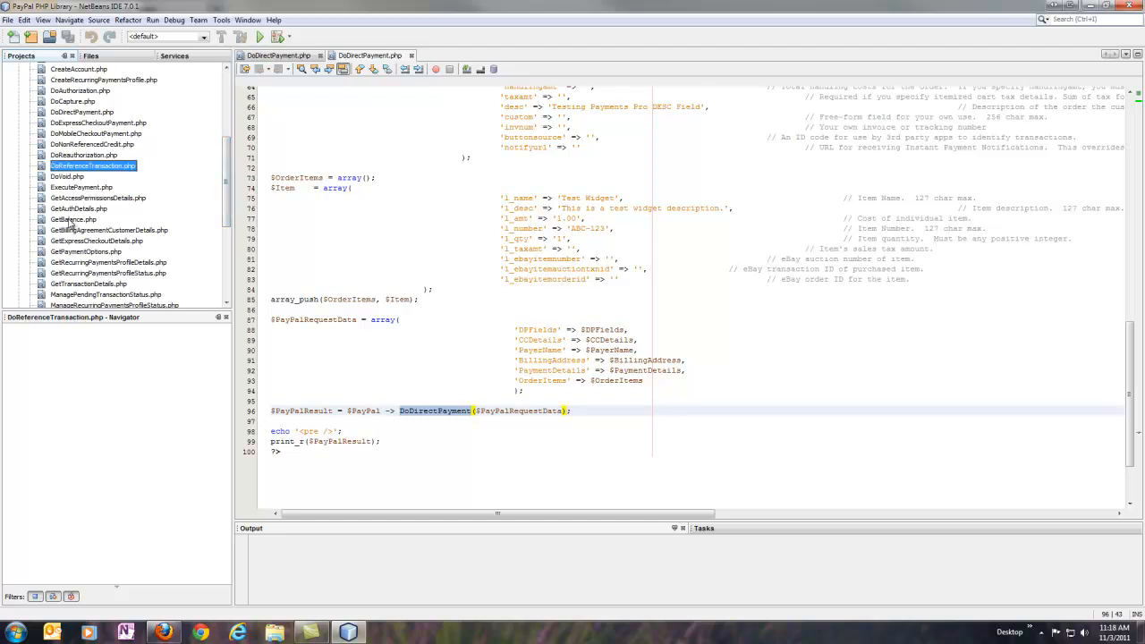